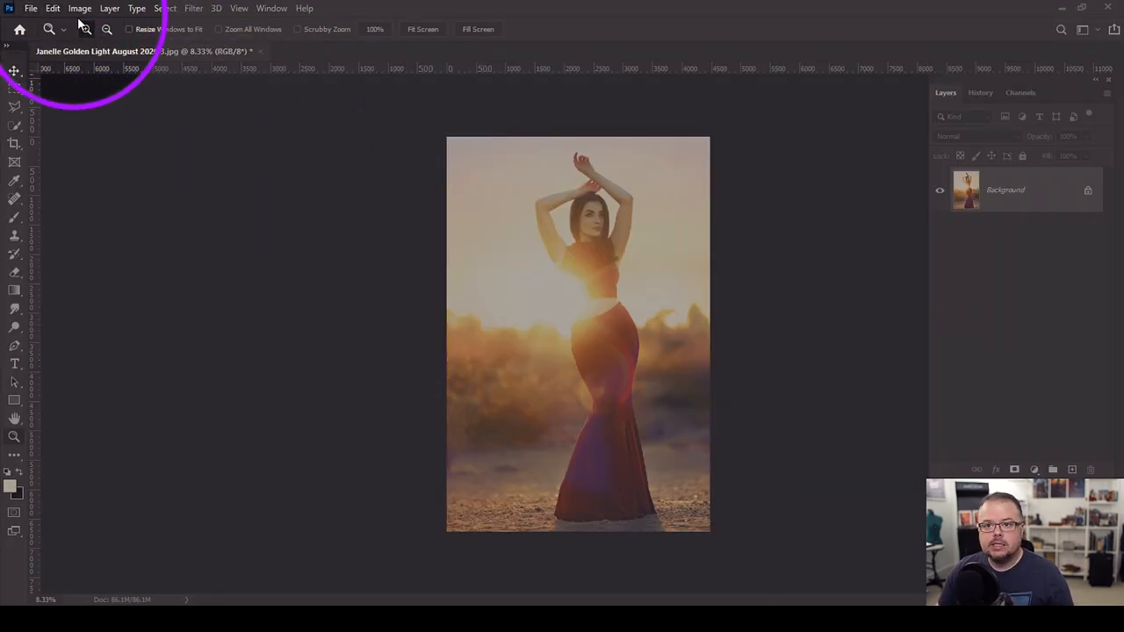
Bring up the Image Size dialog for the golden-light portrait (4480 × 6720 px at 300)
click(81, 7)
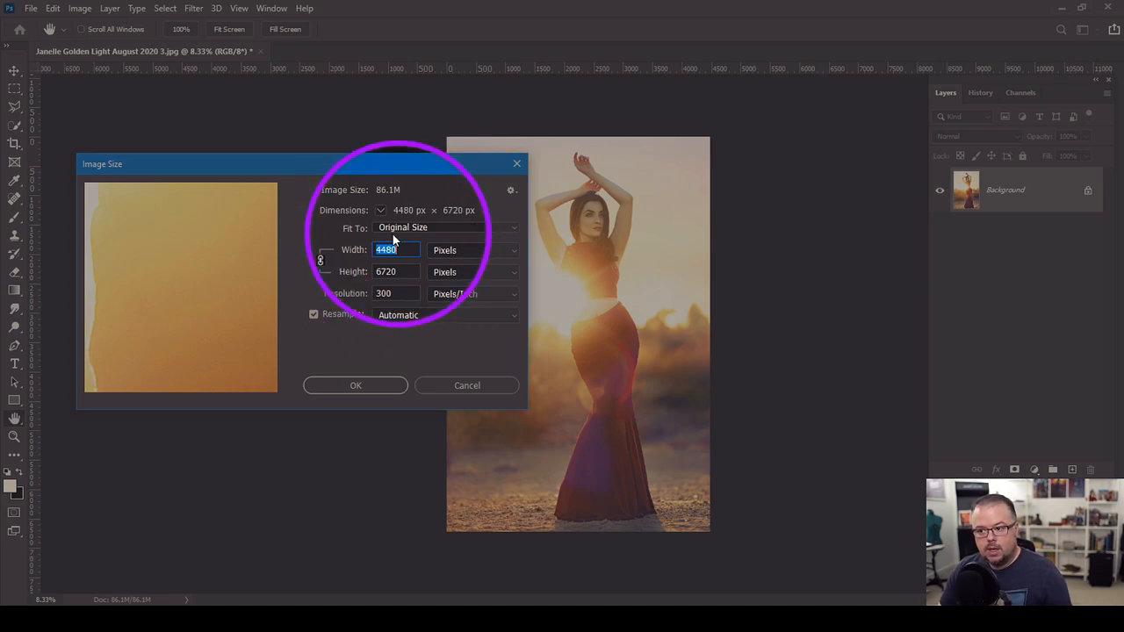
Enter a width of 800 px with linked proportions so the height becomes 1200 px
click(395, 271)
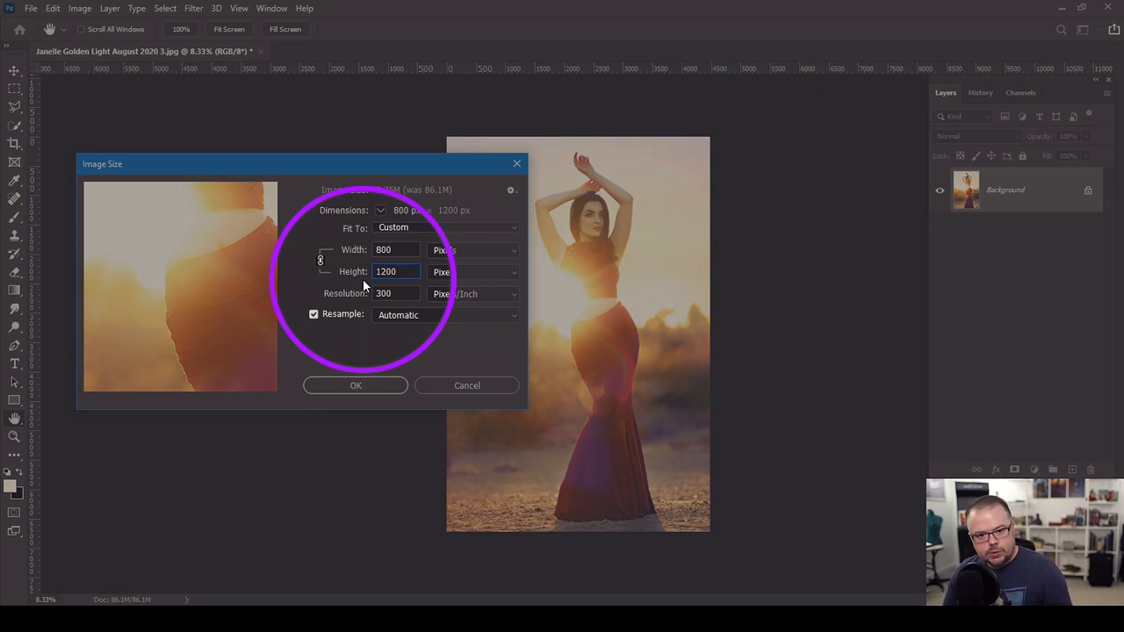
click(395, 271)
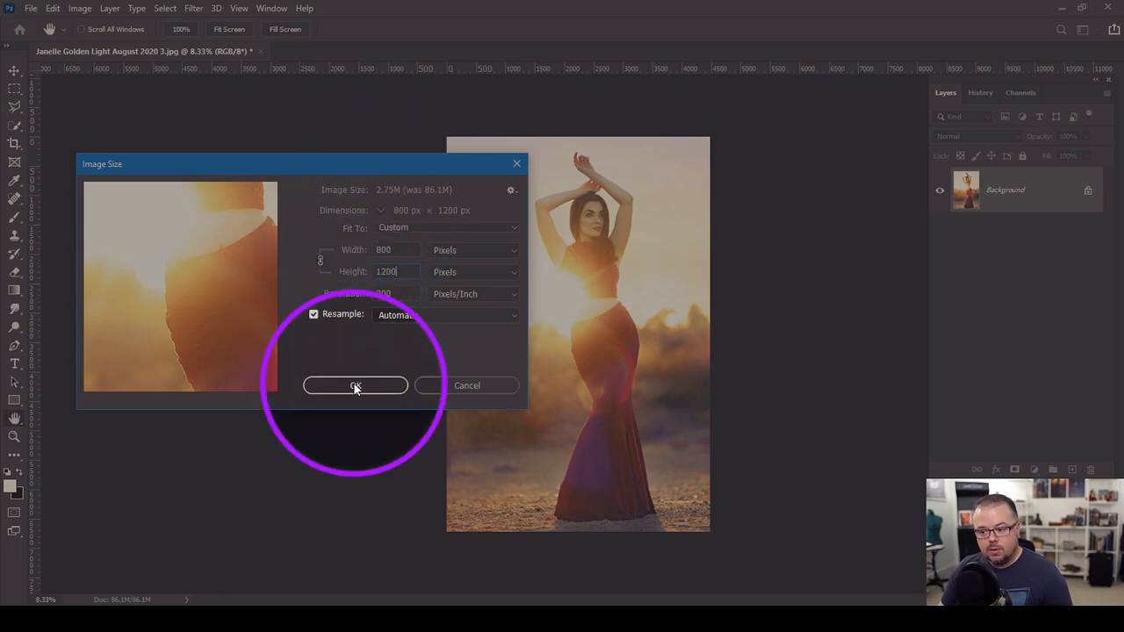
Confirm the resize so the photo becomes 800 × 1200 px and refit it on screen
click(355, 386)
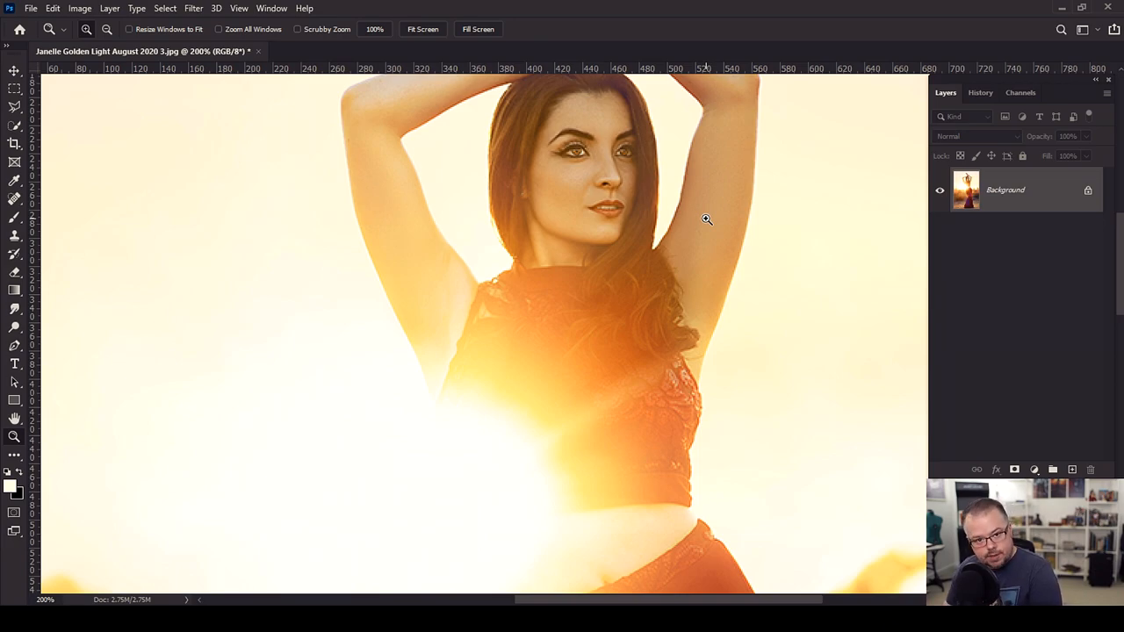
mouse_move(713, 228)
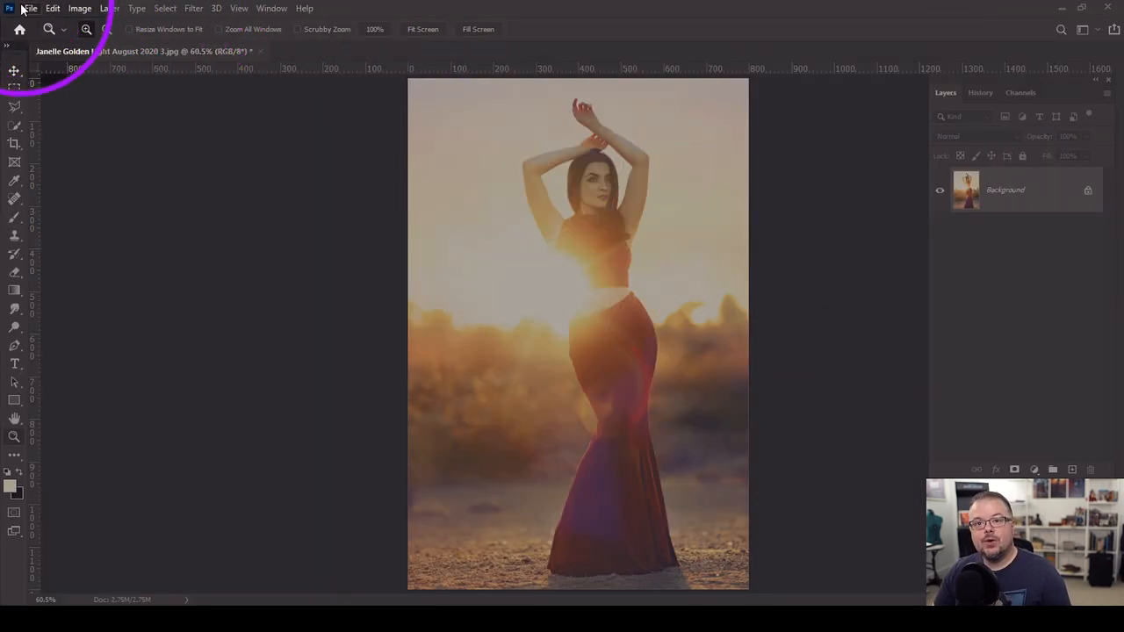
Bring up Save for Web (Legacy), showing JPEG at quality 100 and 800 × 1200
click(31, 7)
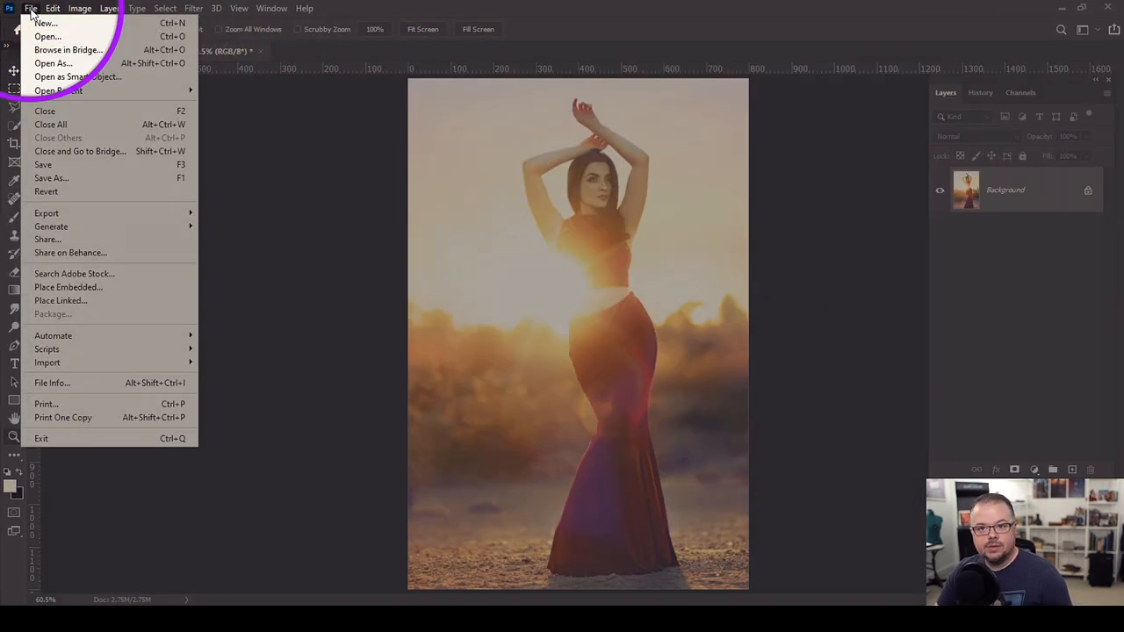
mouse_move(51, 179)
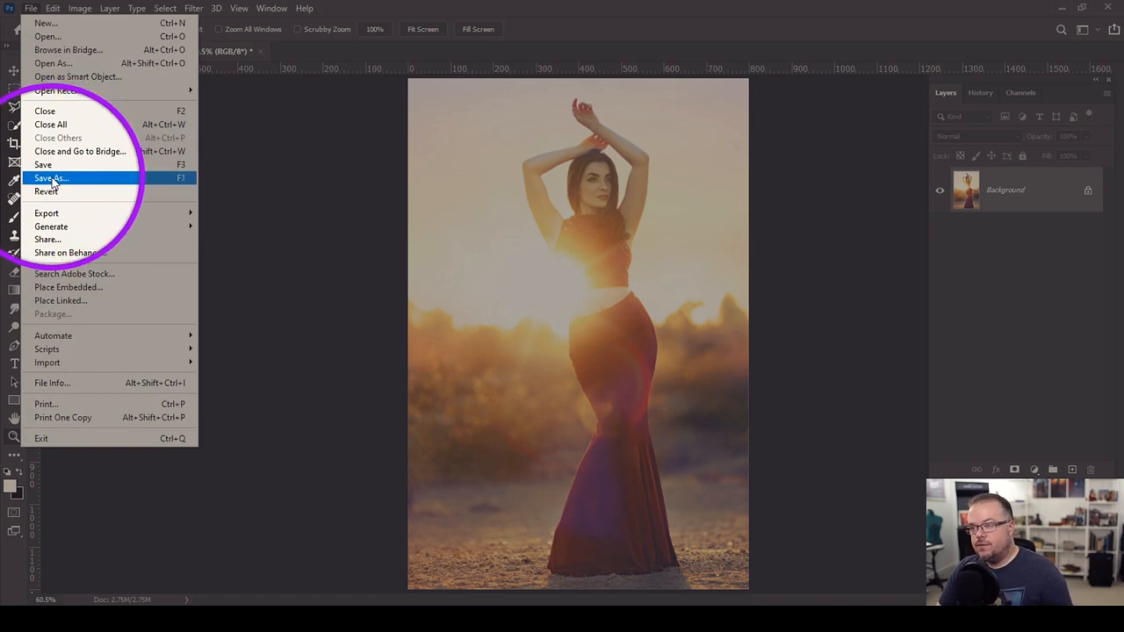
mouse_move(45, 212)
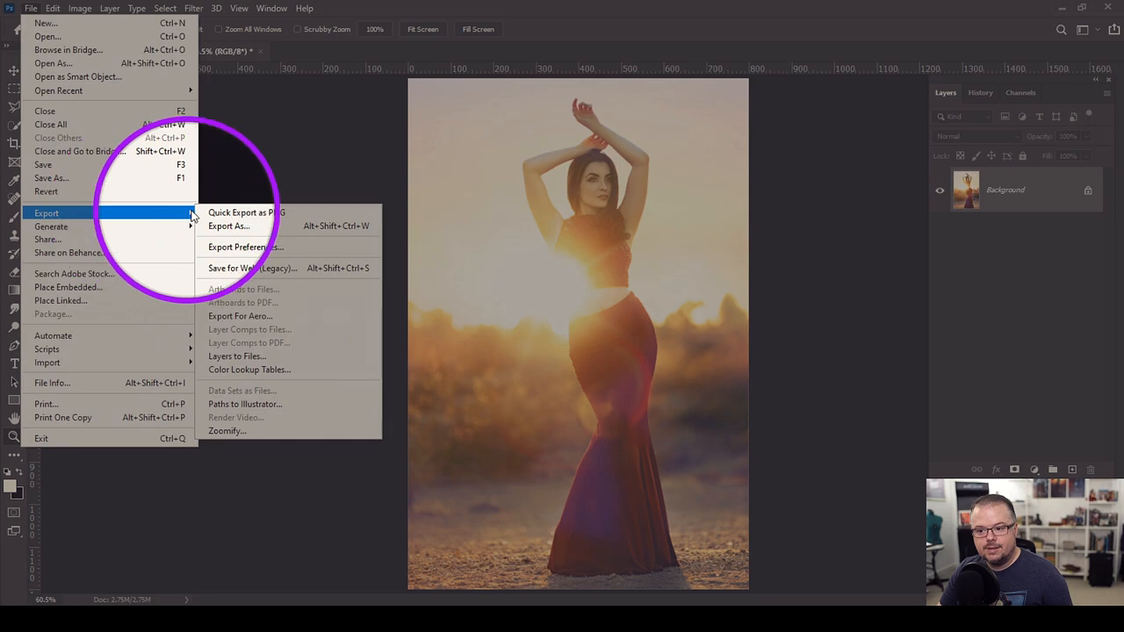
click(253, 267)
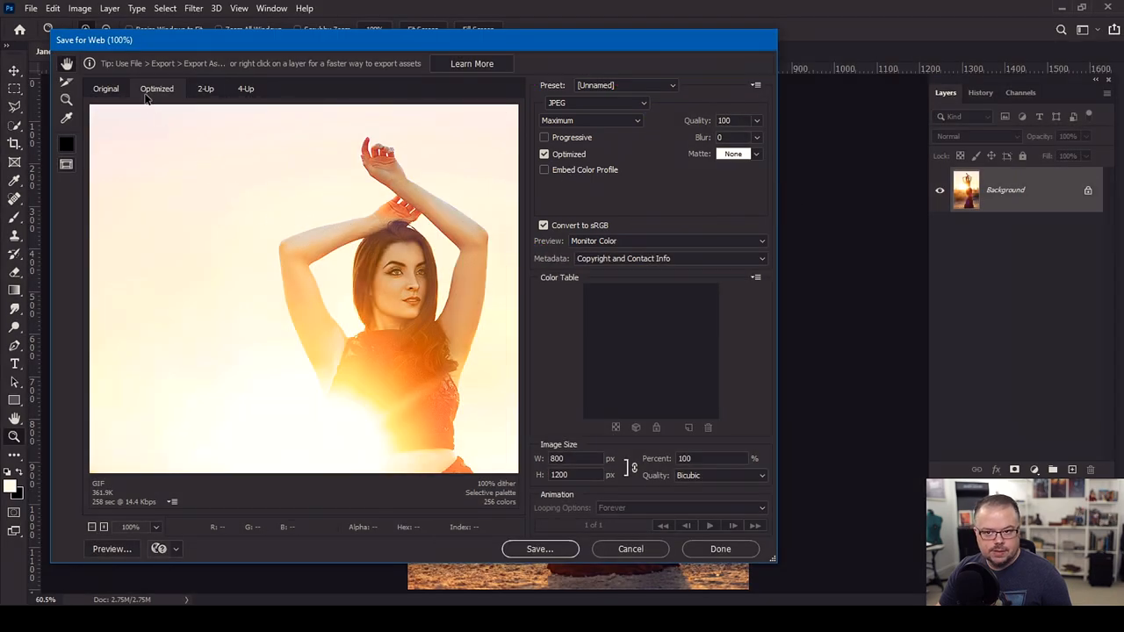
click(105, 88)
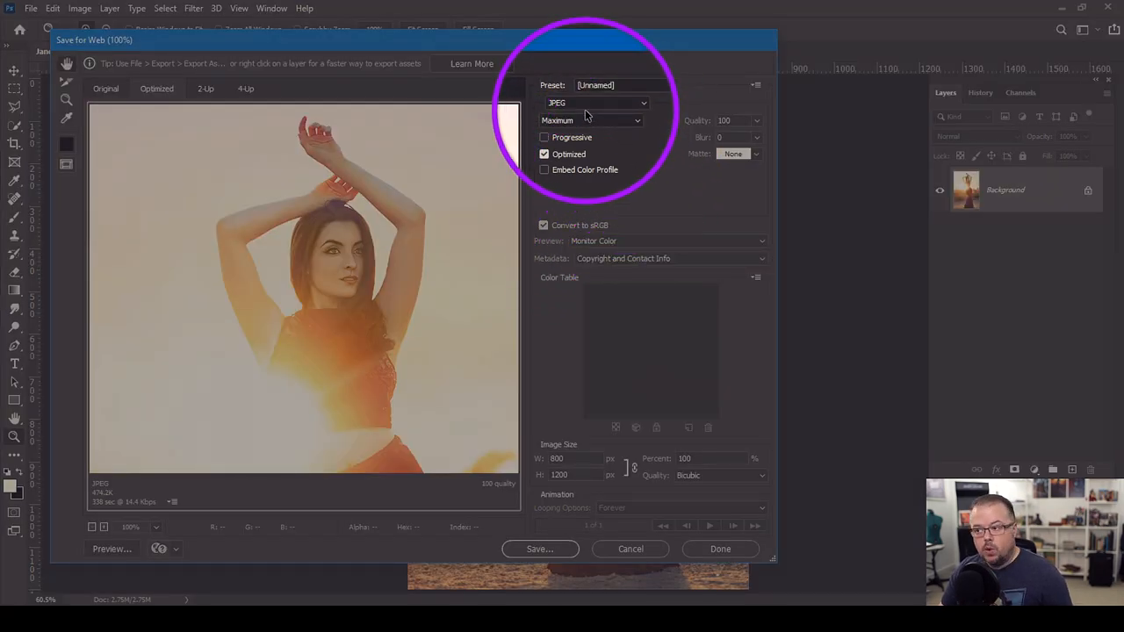
Set the Save for Web preset to JPEG, Maximum, quality 100 and review the preview
click(596, 102)
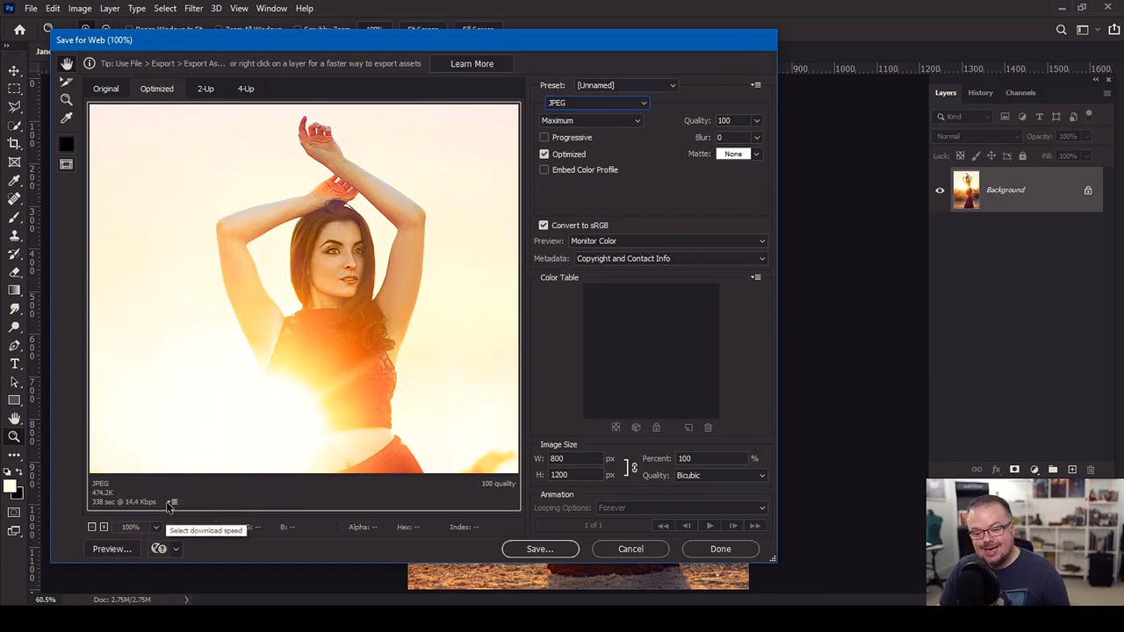
click(174, 502)
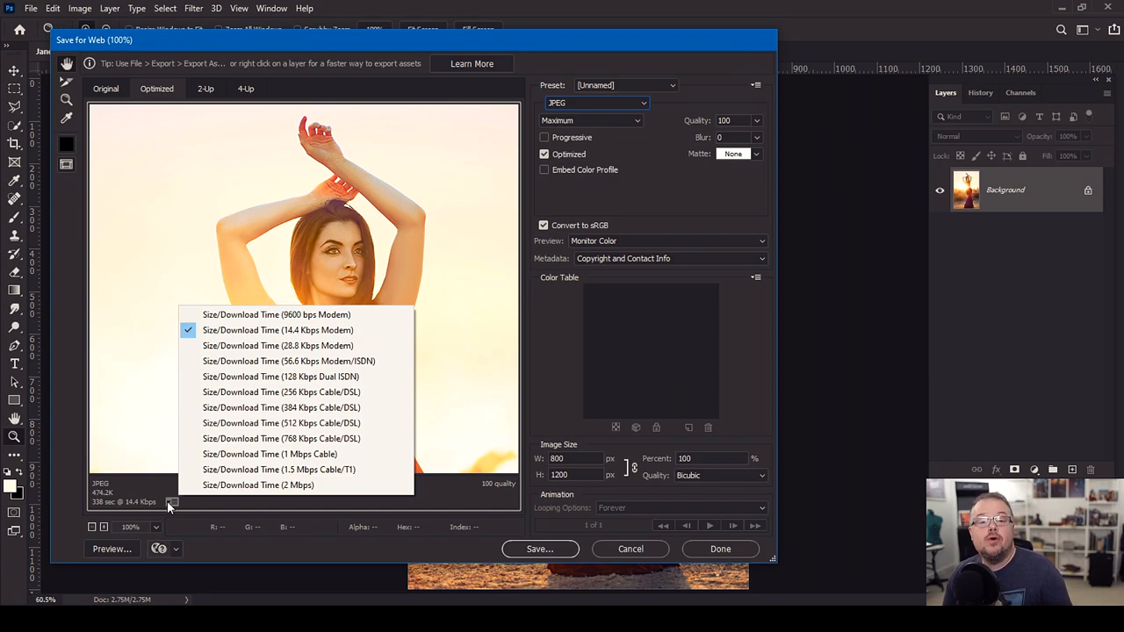
mouse_move(277, 330)
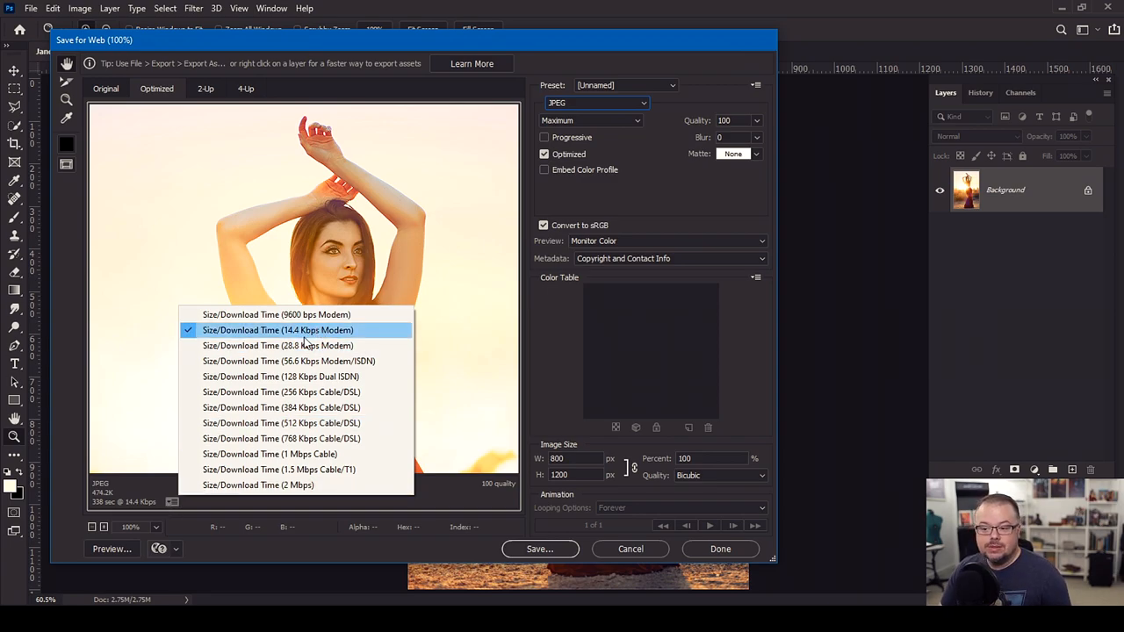
mouse_move(289, 314)
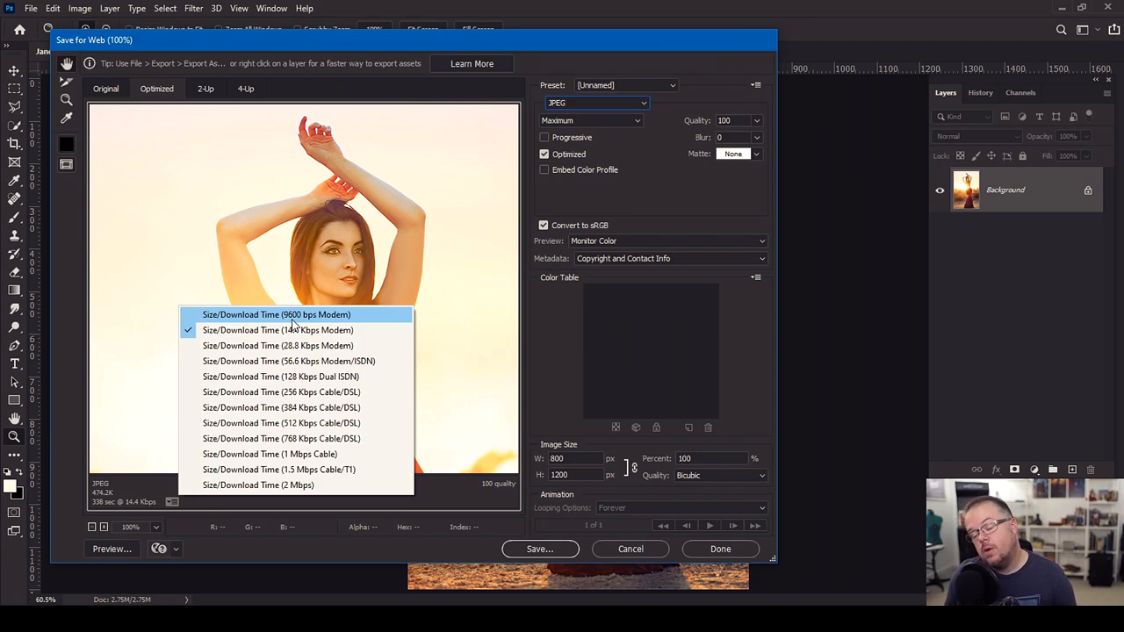
mouse_move(307, 330)
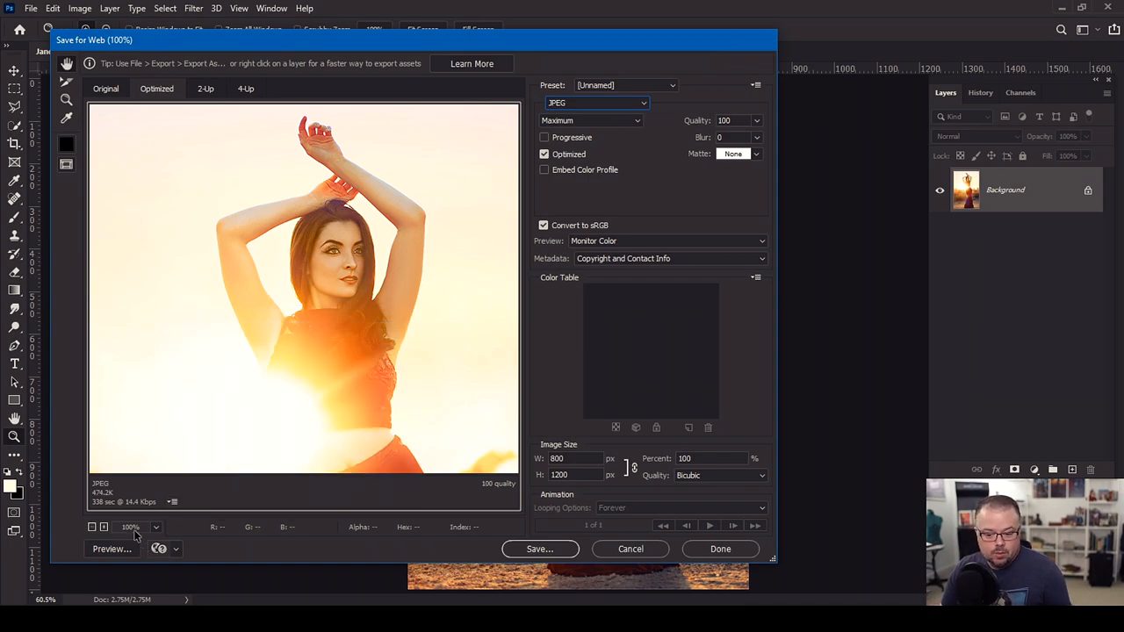
mouse_move(98, 511)
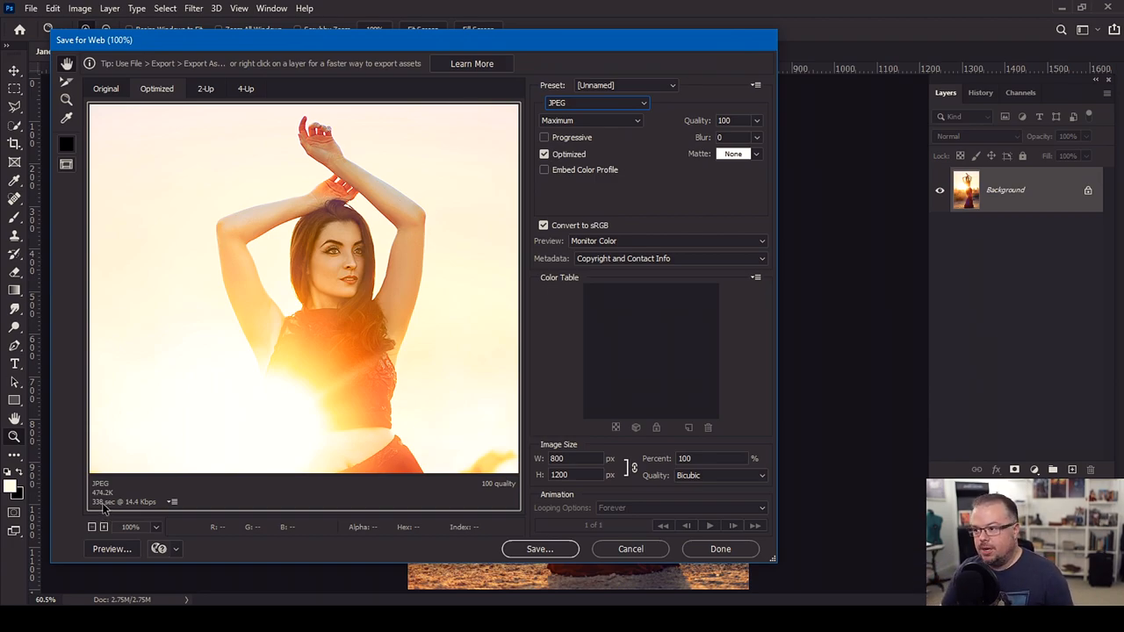
mouse_move(315, 515)
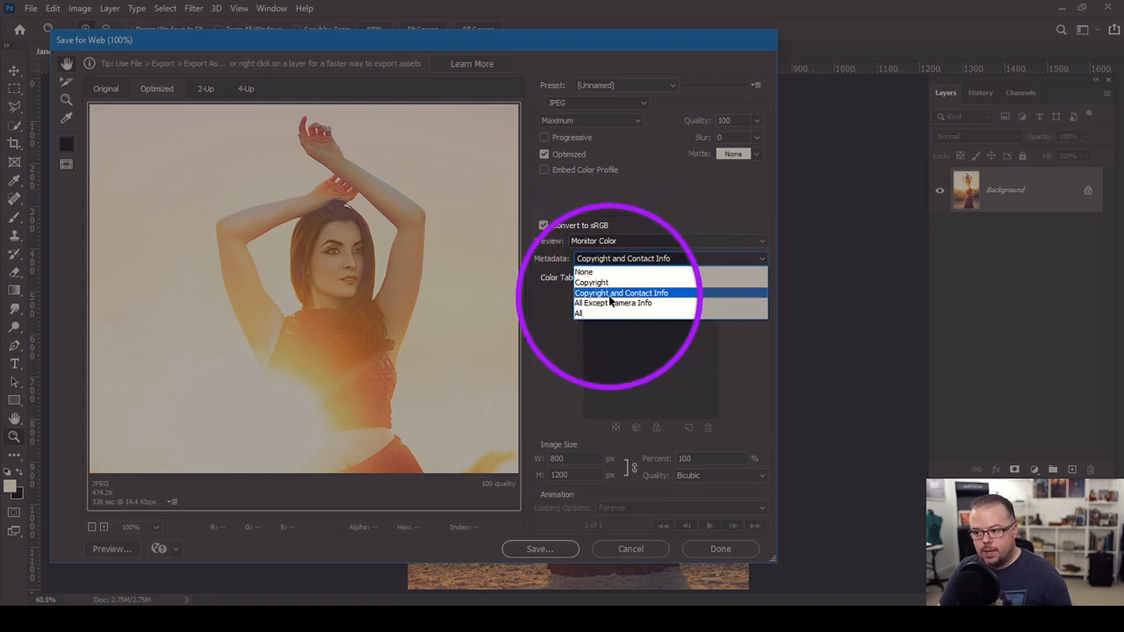
Review the Metadata choice and close Save for Web, returning to the portrait photo
click(622, 291)
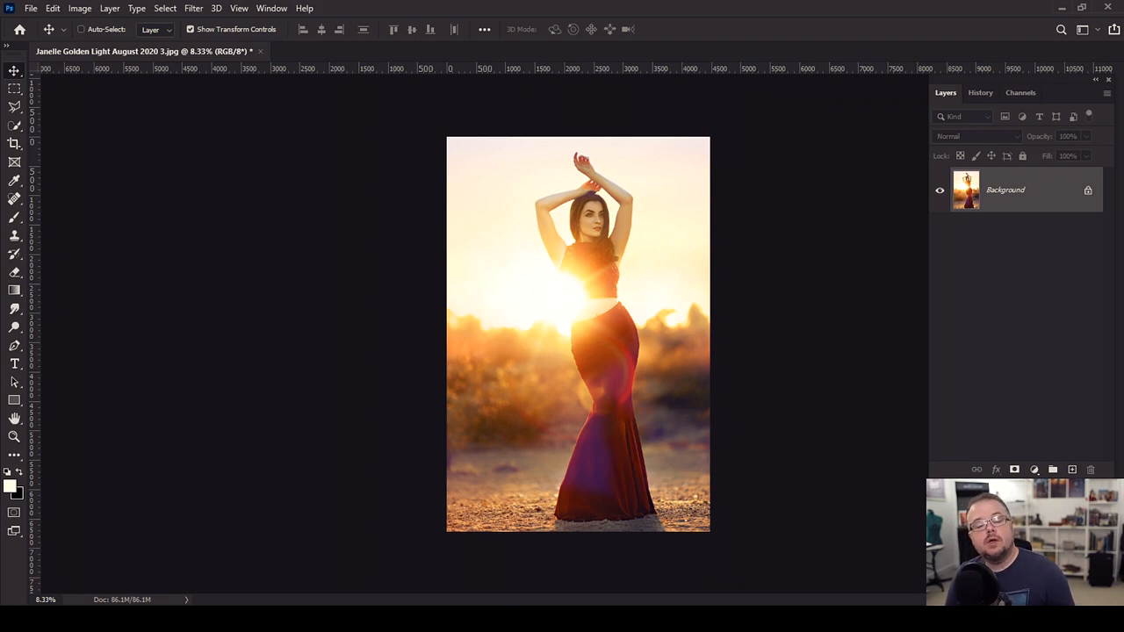
Create a new 1080 × 1080 px document with a white background
click(31, 7)
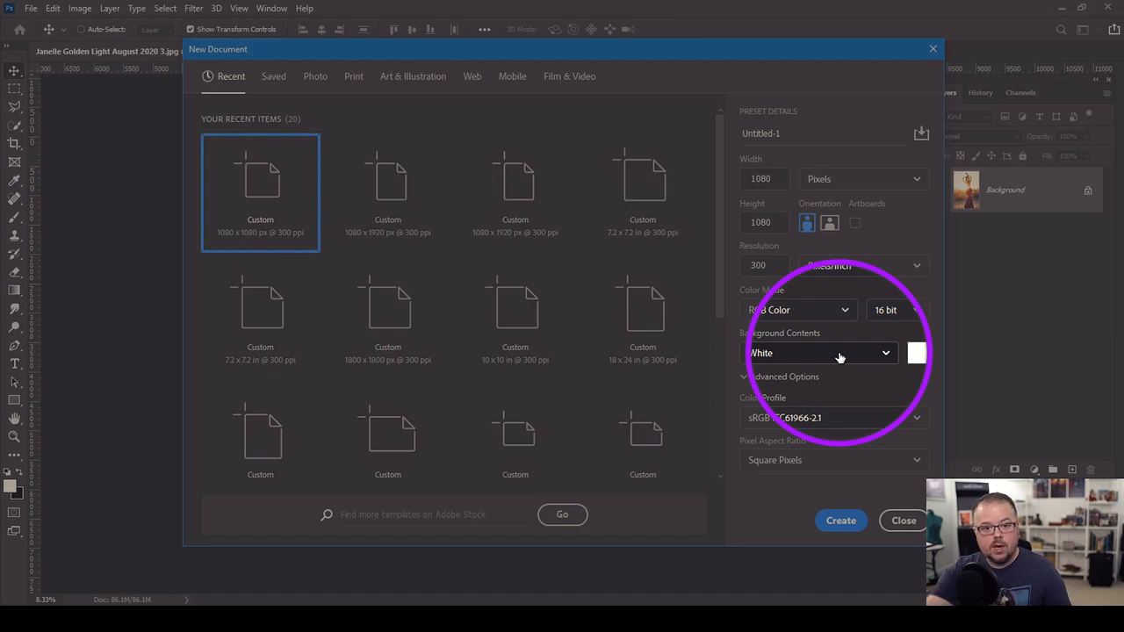
click(839, 520)
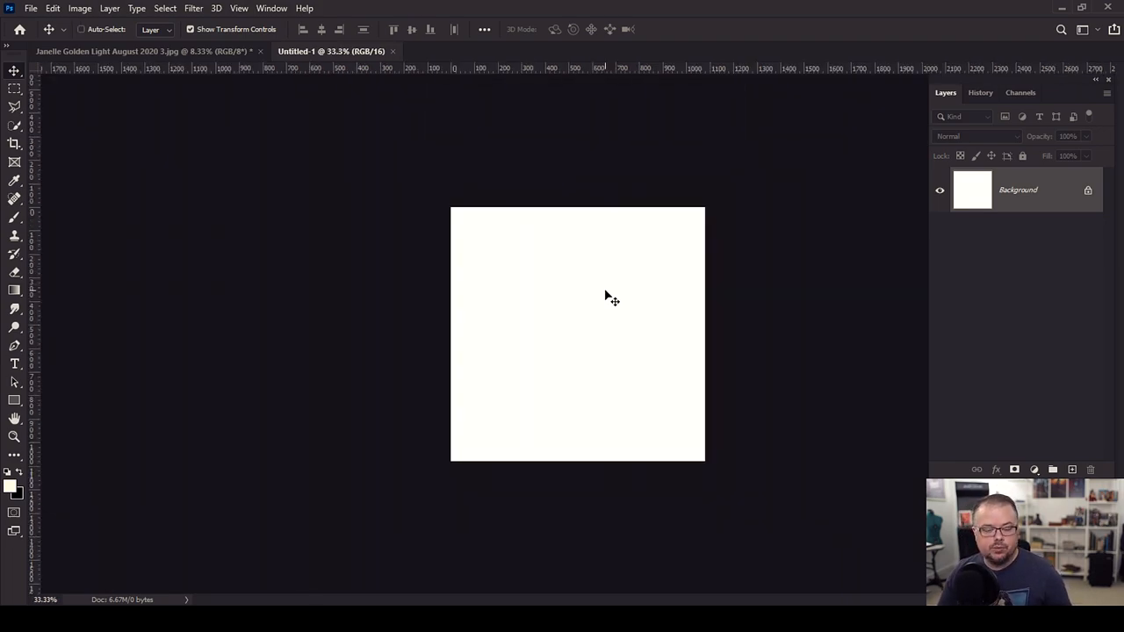
Return to the portrait photo and bring up its Image Size dialog to edit the width
click(141, 51)
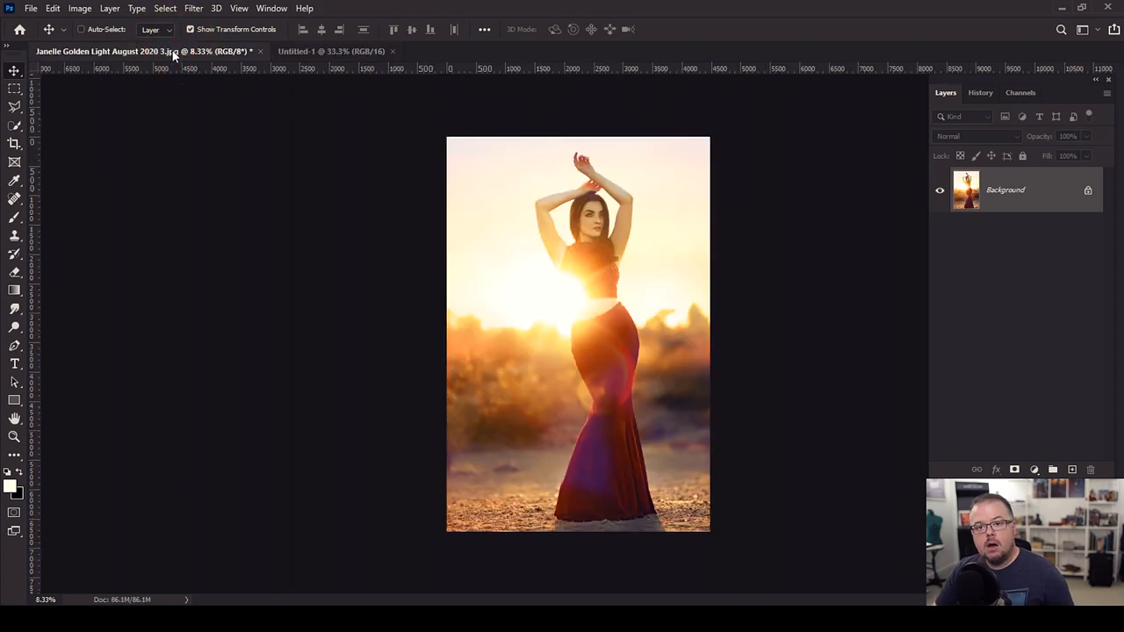
mouse_move(730, 325)
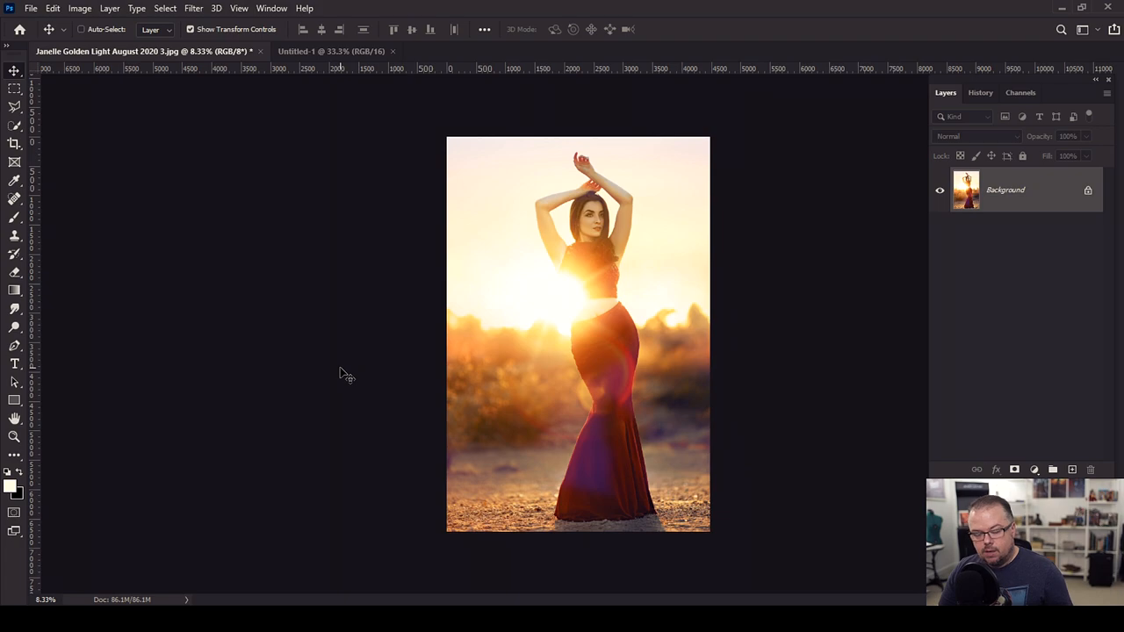
click(80, 7)
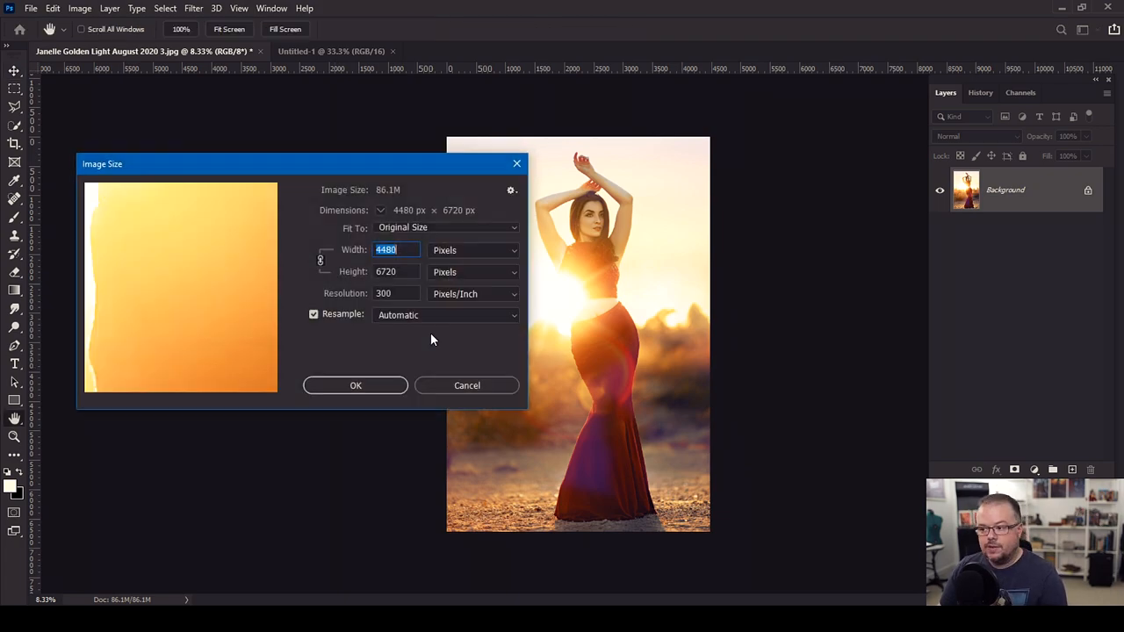
mouse_move(413, 267)
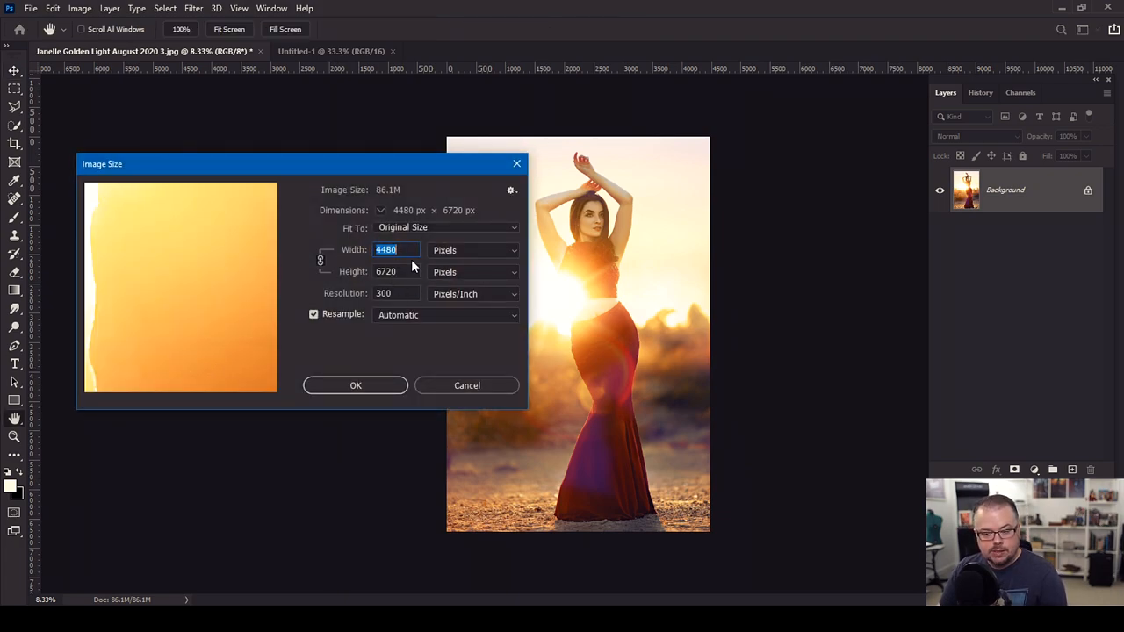
click(467, 384)
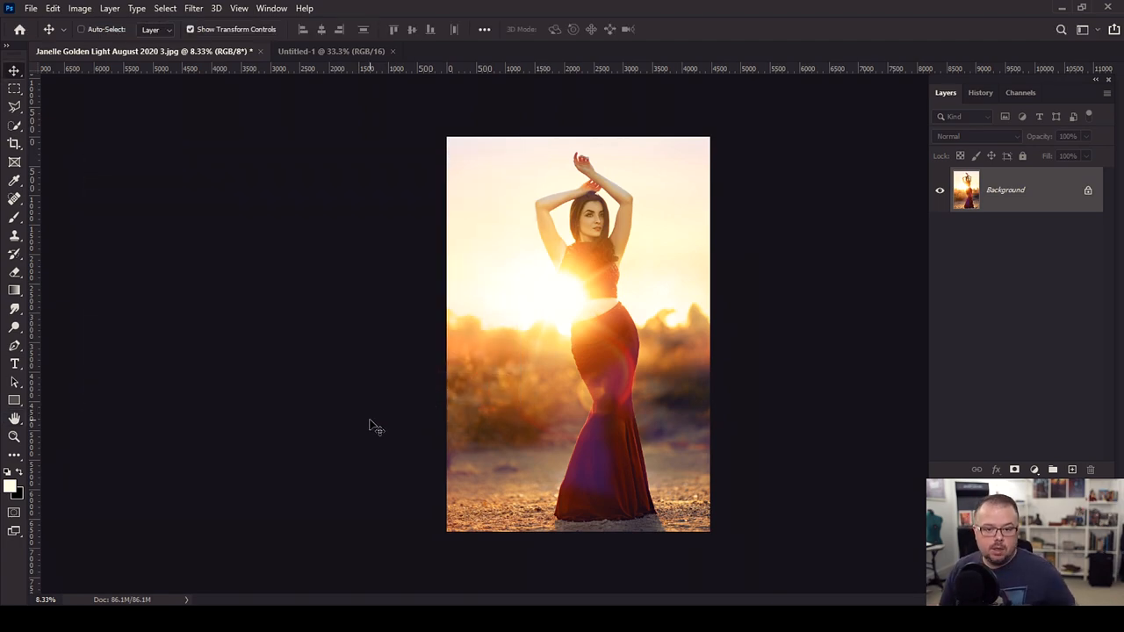
mouse_move(372, 414)
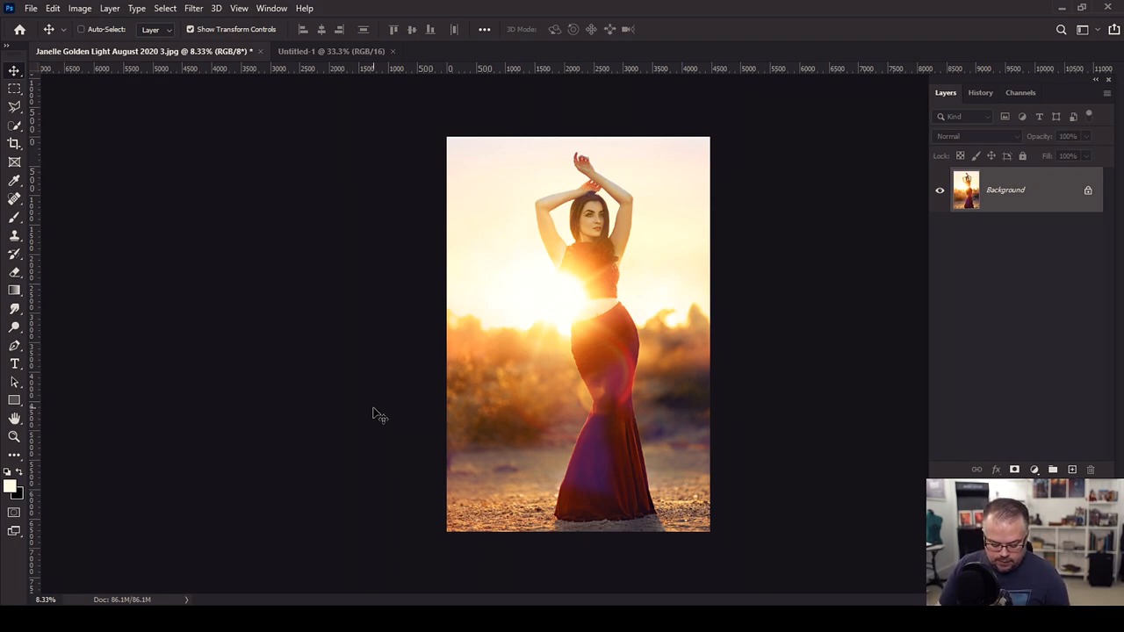
mouse_move(569, 333)
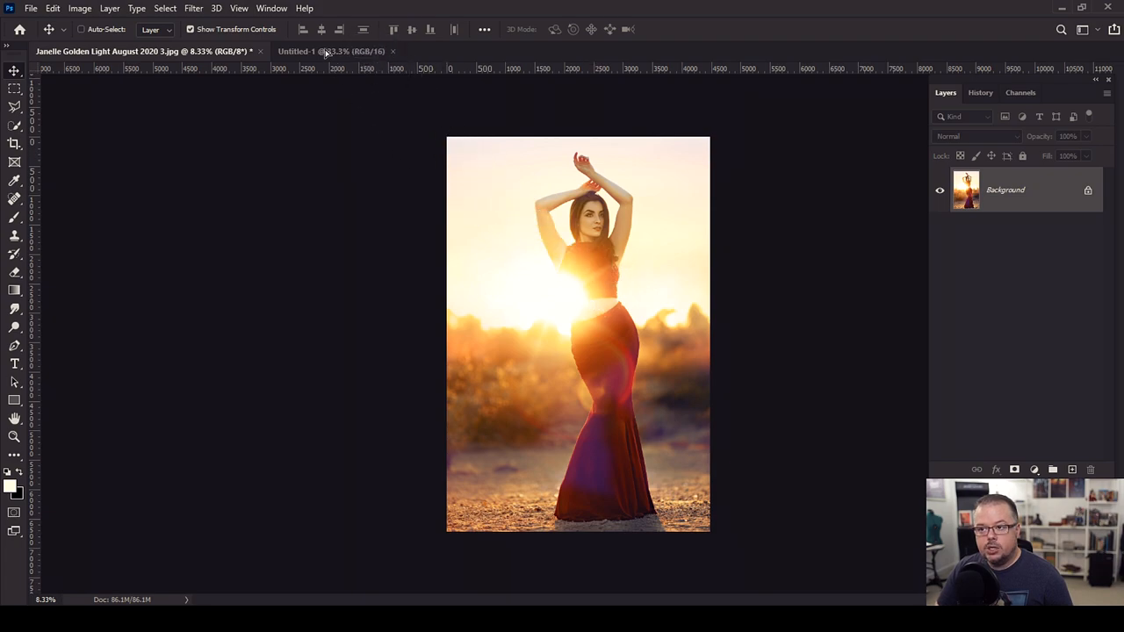
Drag the portrait photo into the Untitled-1 square document as a new layer
click(332, 51)
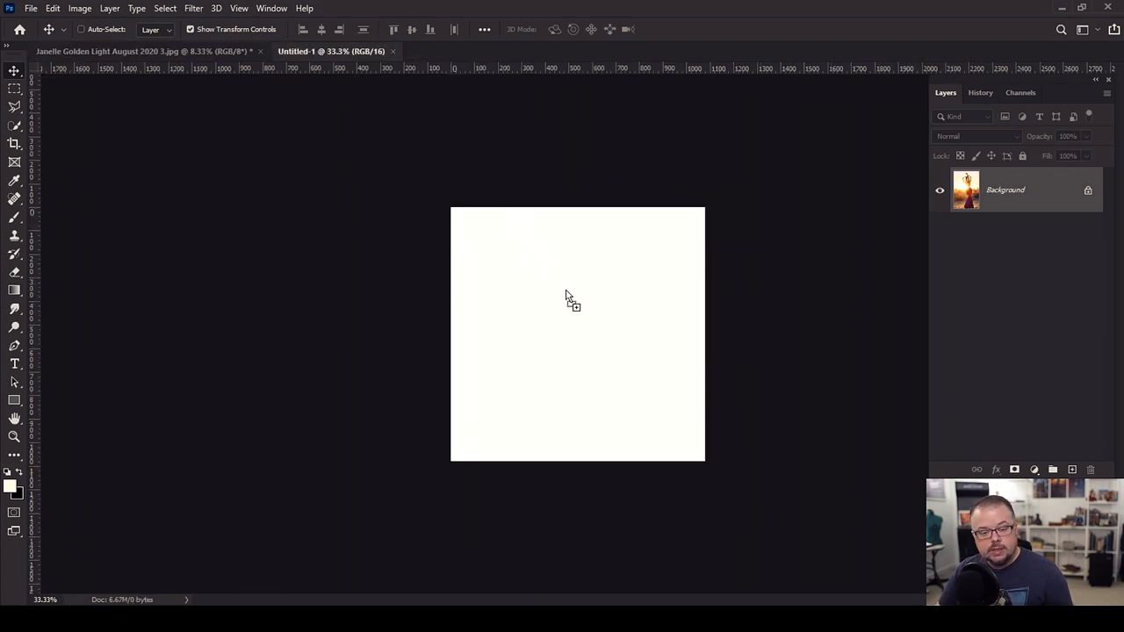
mouse_move(636, 284)
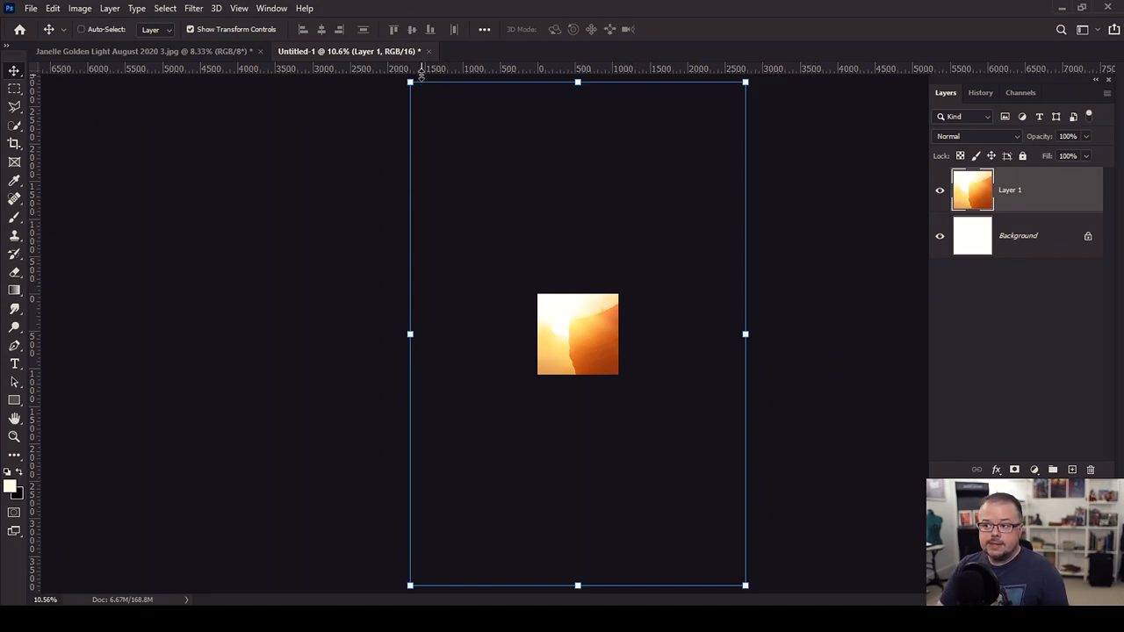
mouse_move(368, 119)
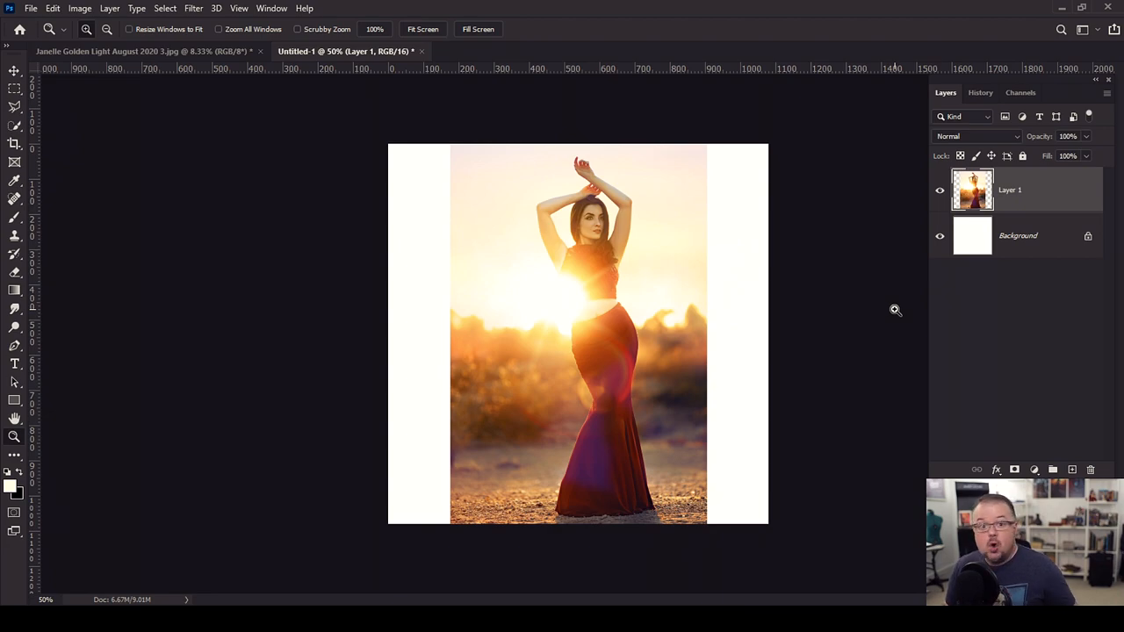
mouse_move(889, 307)
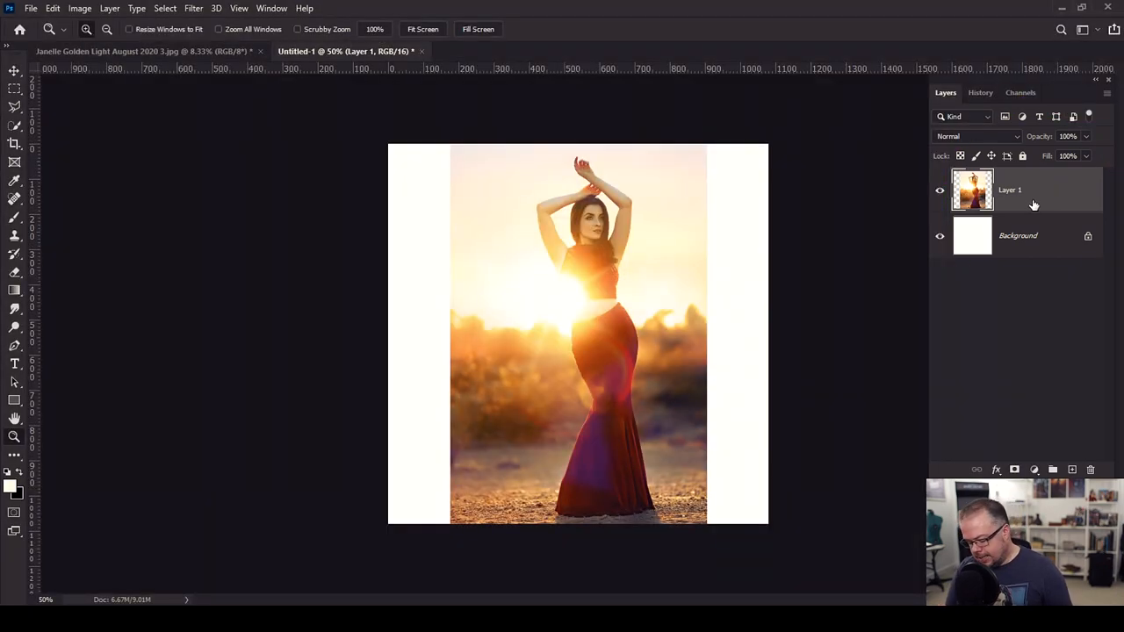
Duplicate Layer 1 as Layer 1 copy, select the original lower layer and start transforming it
key(ctrl+j)
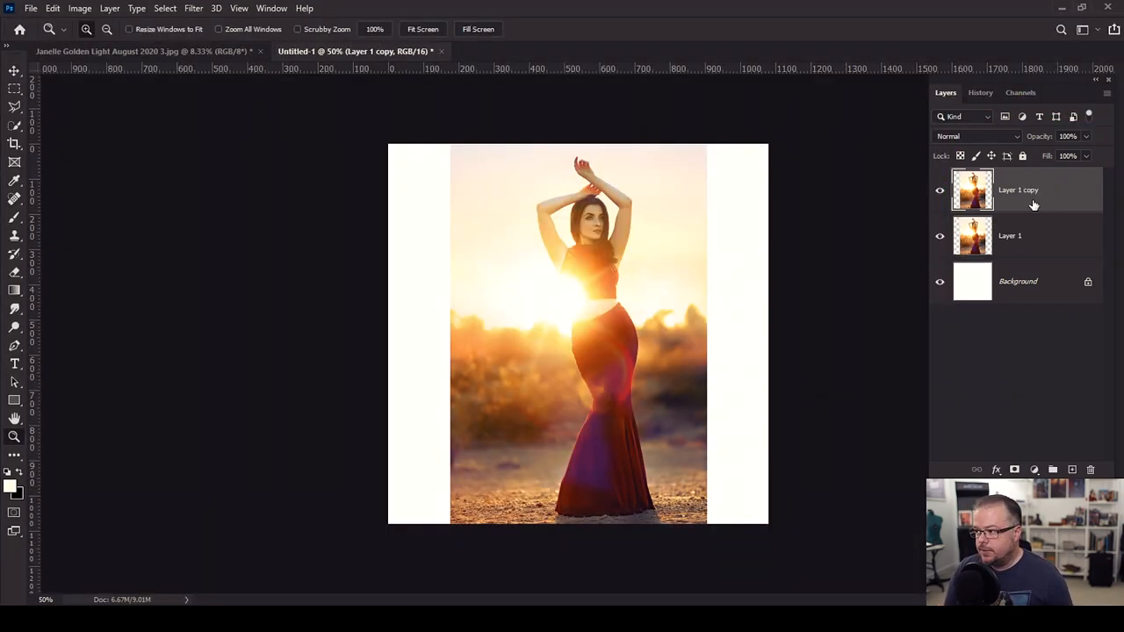
click(1010, 235)
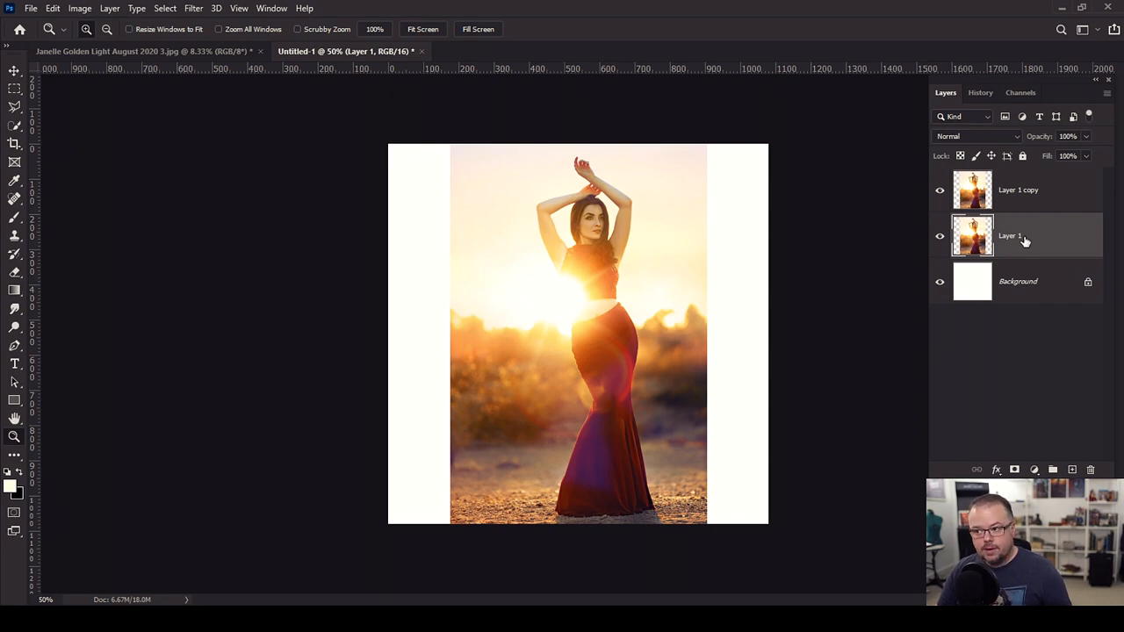
mouse_move(1026, 242)
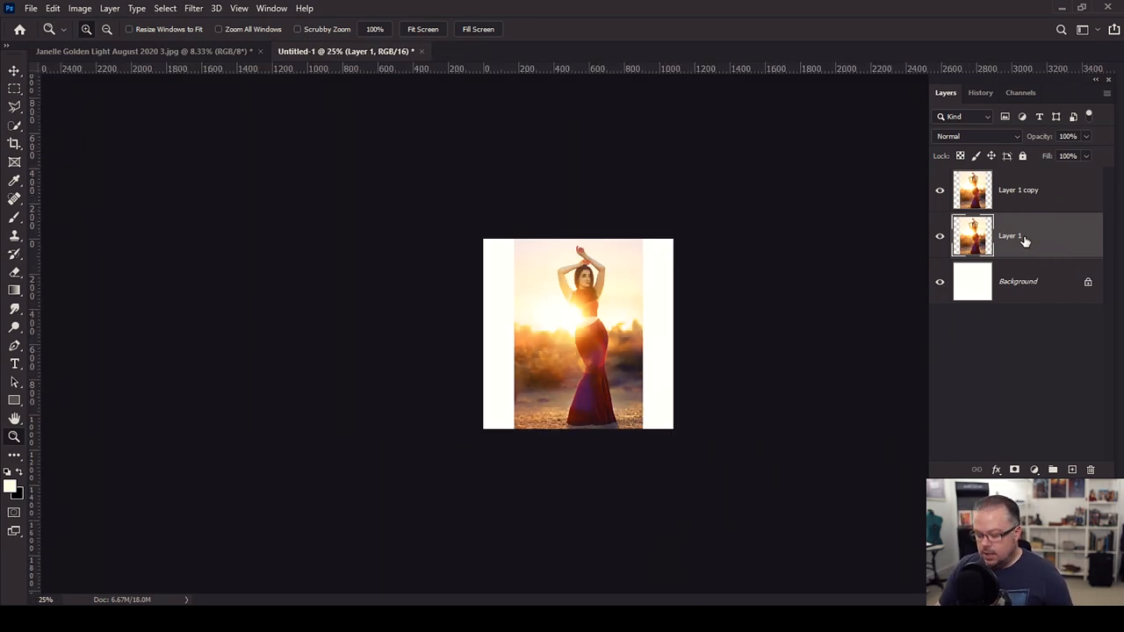
click(14, 71)
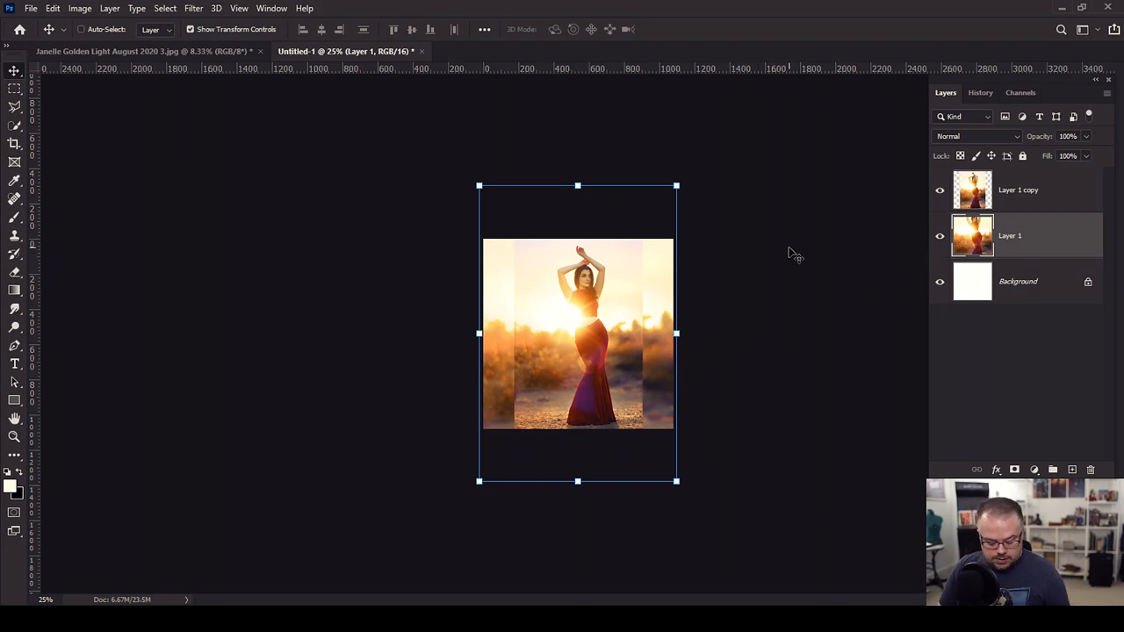
Apply a heavy Gaussian Blur to the lower Layer 1
click(194, 7)
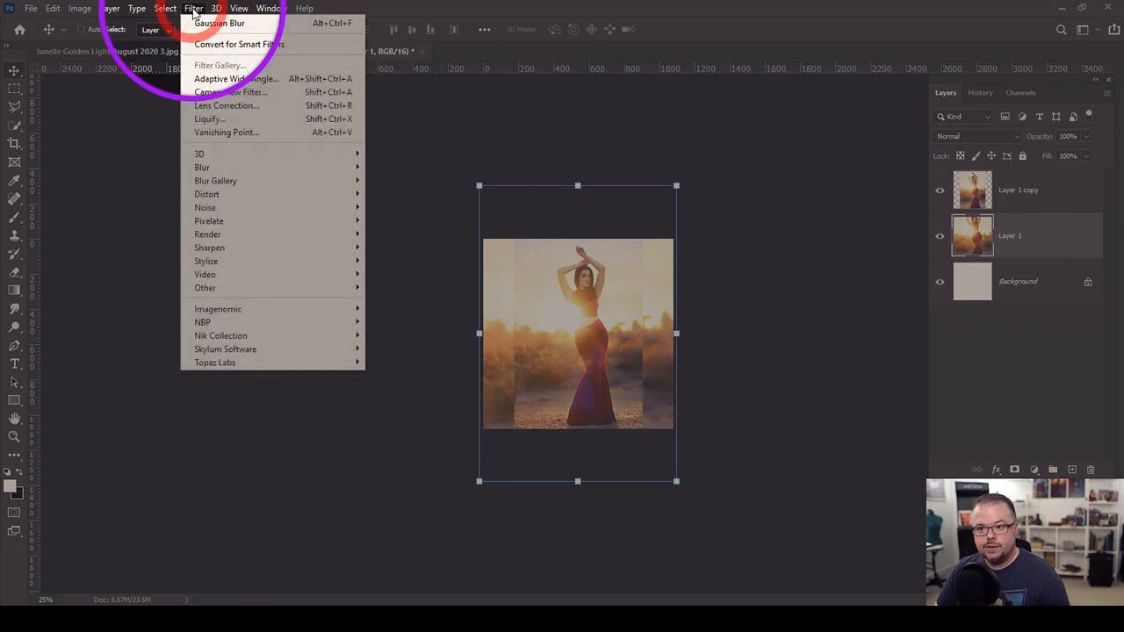
click(219, 23)
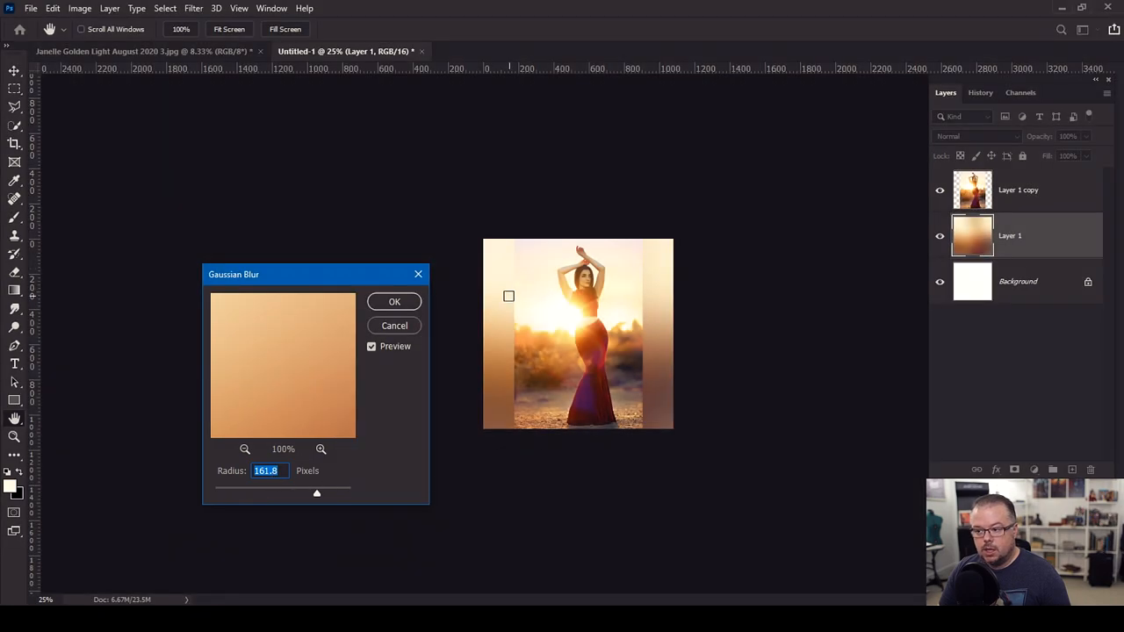
click(393, 302)
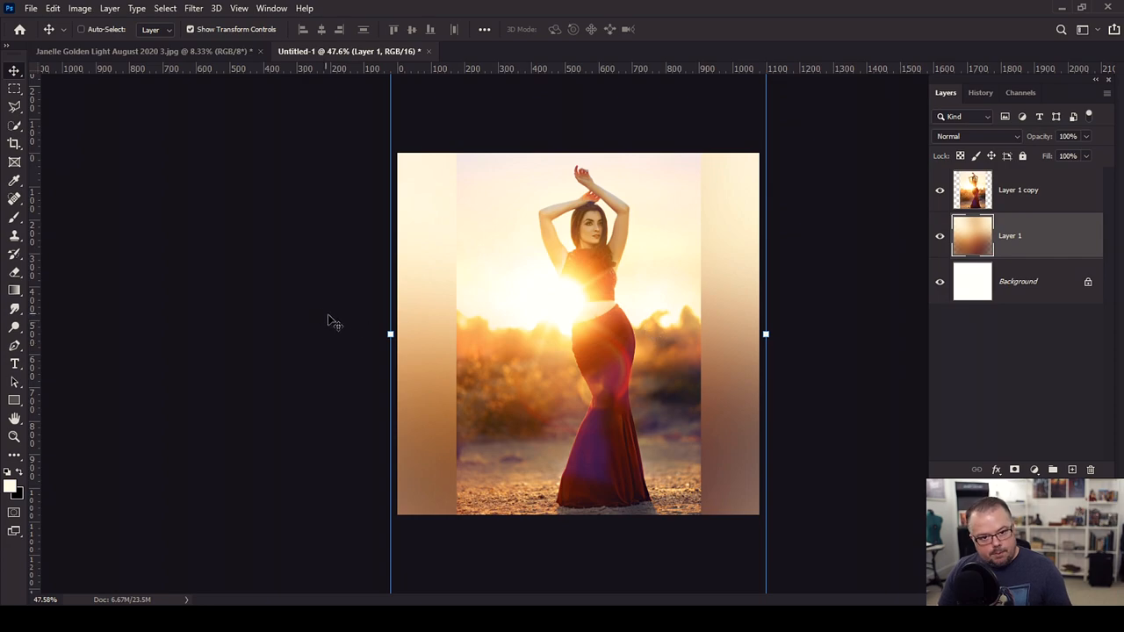
mouse_move(337, 324)
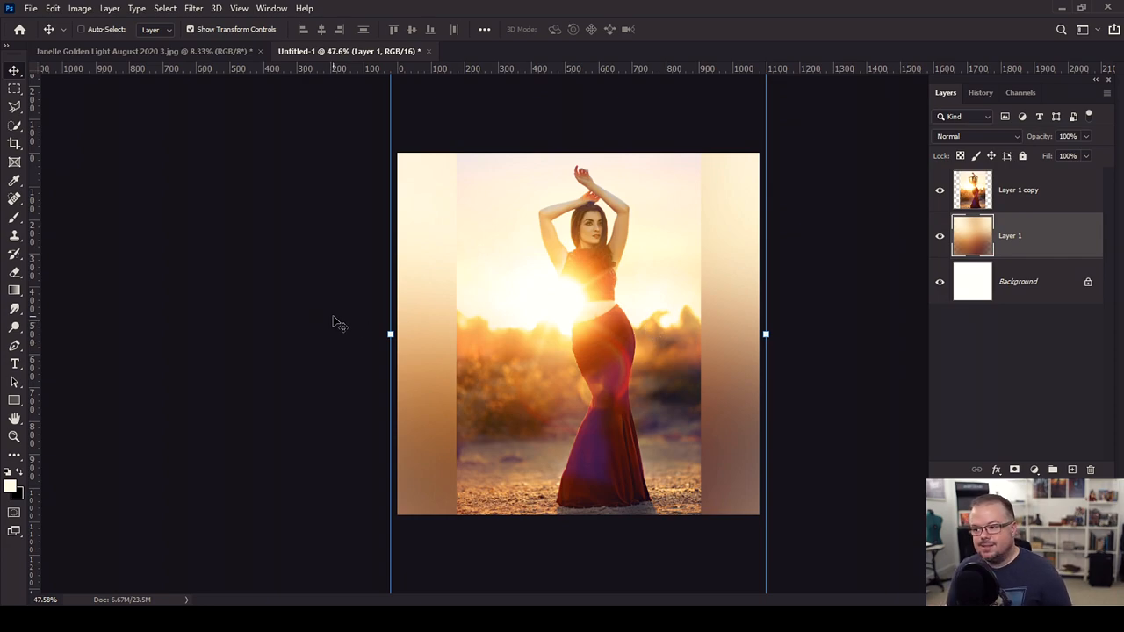
mouse_move(351, 318)
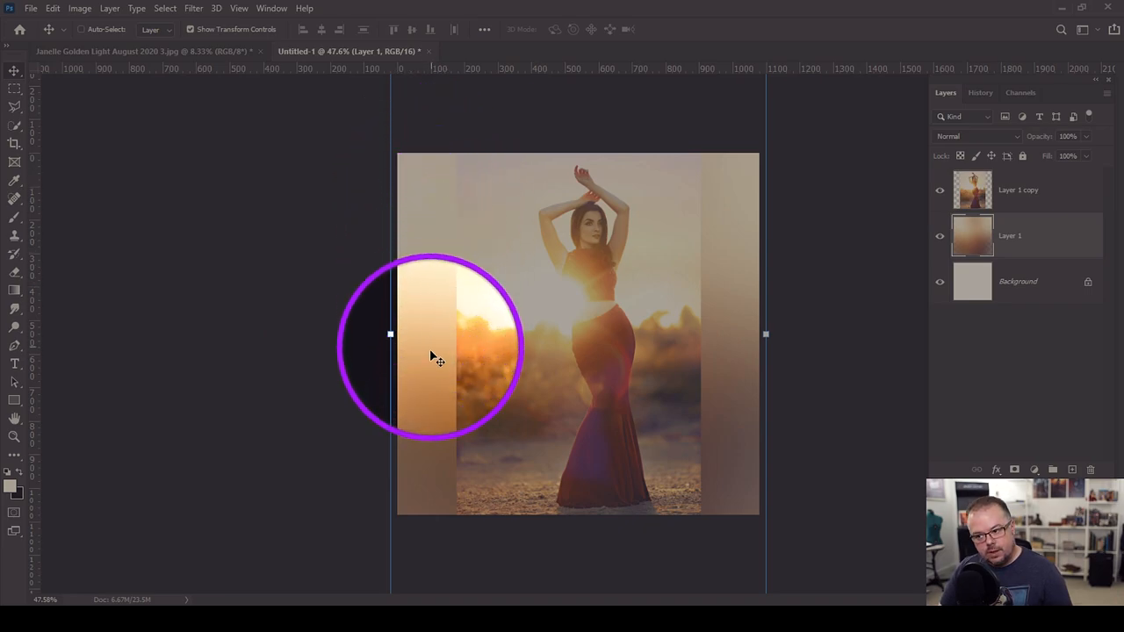
Stretch the blurred layer horizontally so its golden glow covers the white canvas edges
drag(437, 358, 425, 401)
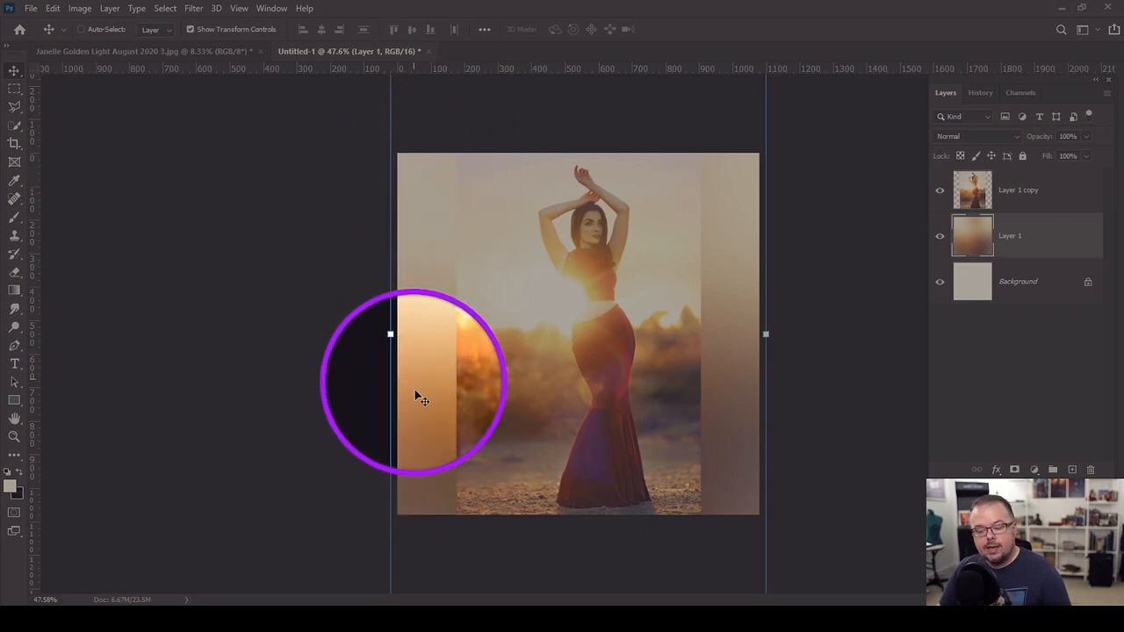
drag(418, 395, 456, 238)
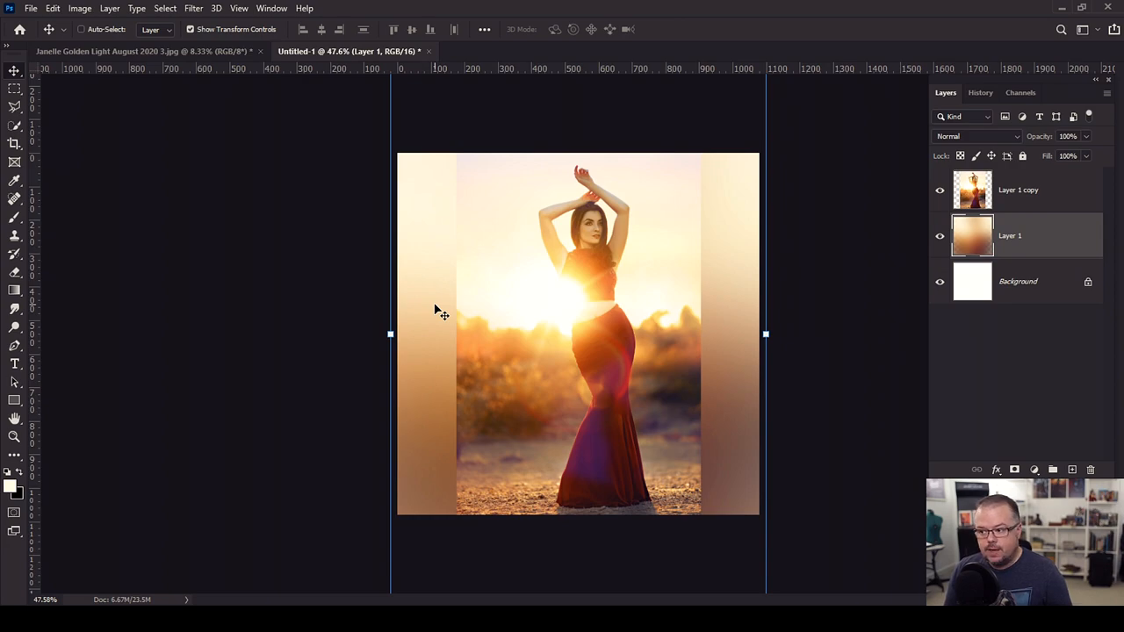
mouse_move(839, 365)
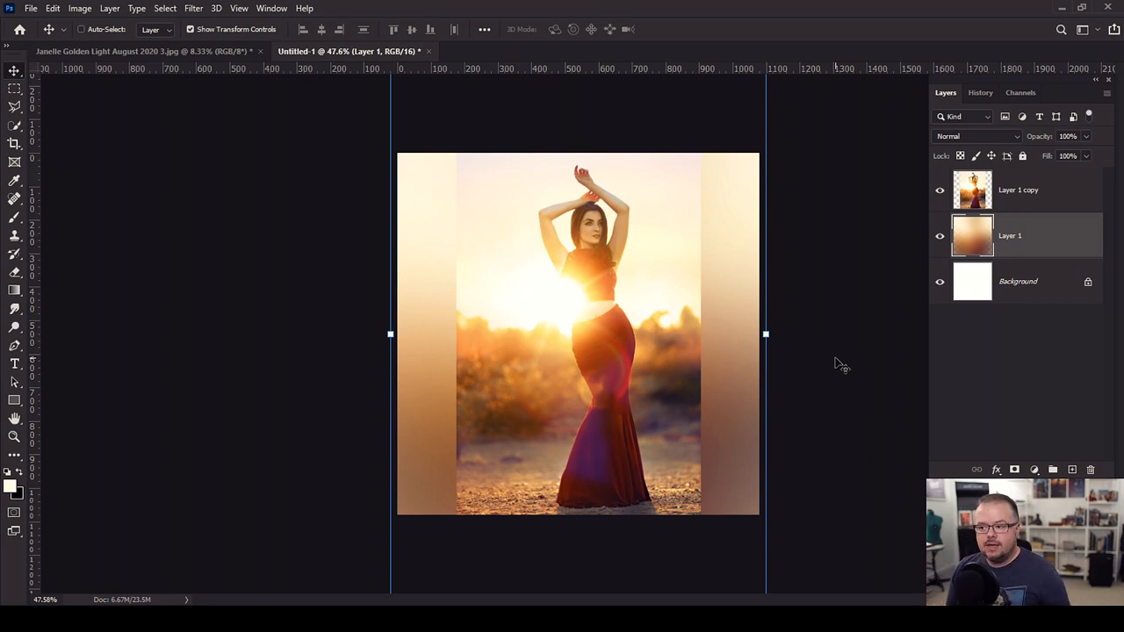
mouse_move(888, 237)
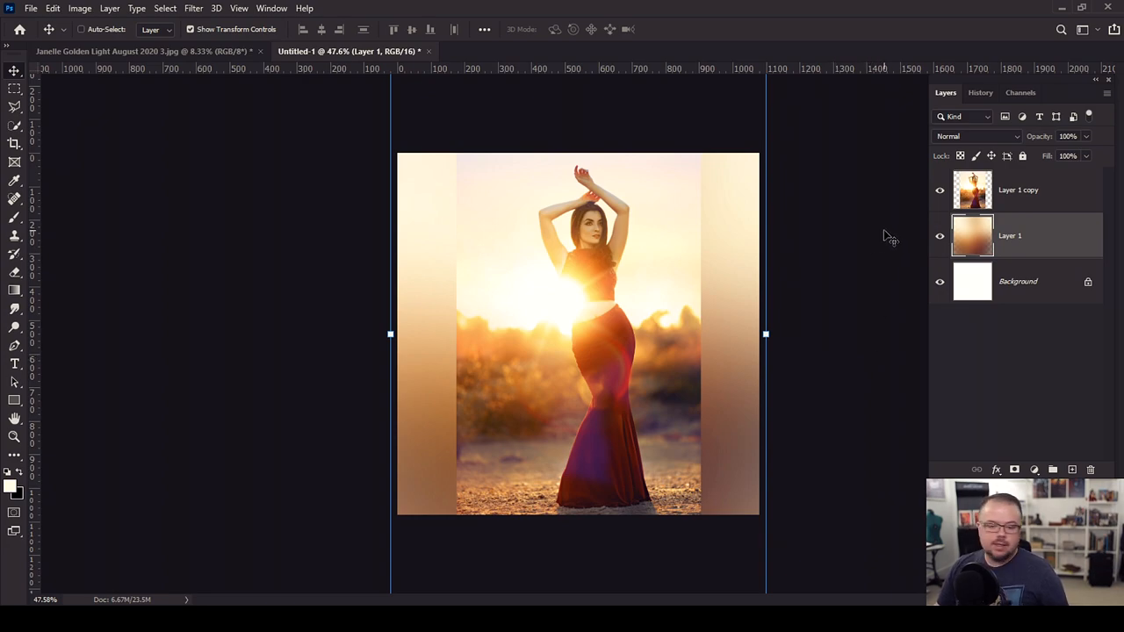
Give Layer 1 copy a dark orange-brown Outer Glow so its edges soften over the blurred layer
click(1019, 190)
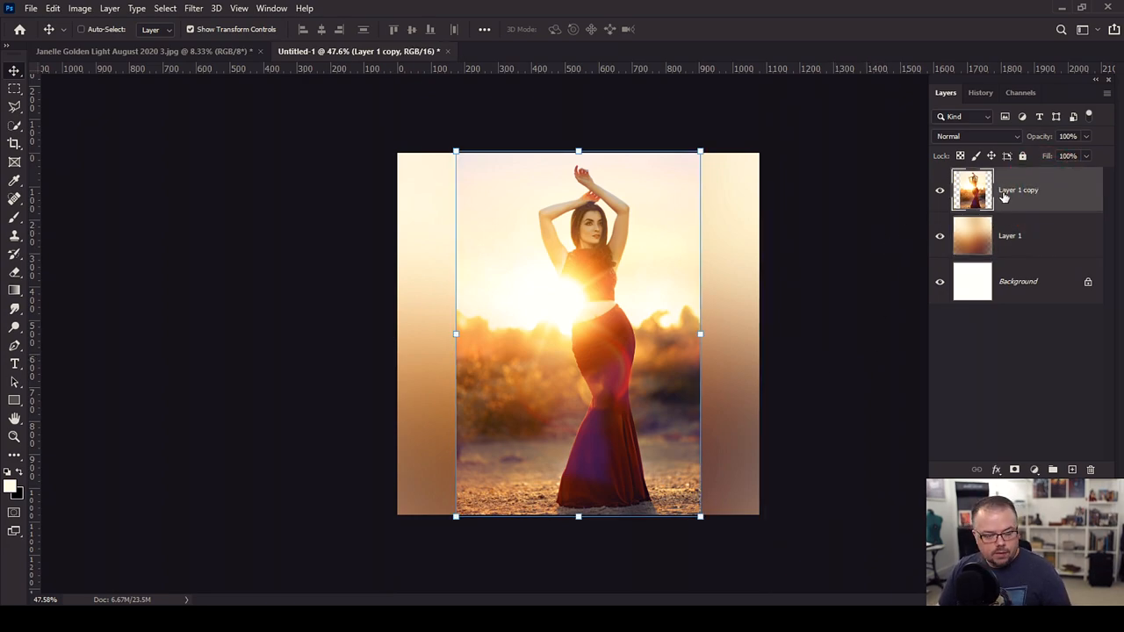
click(997, 469)
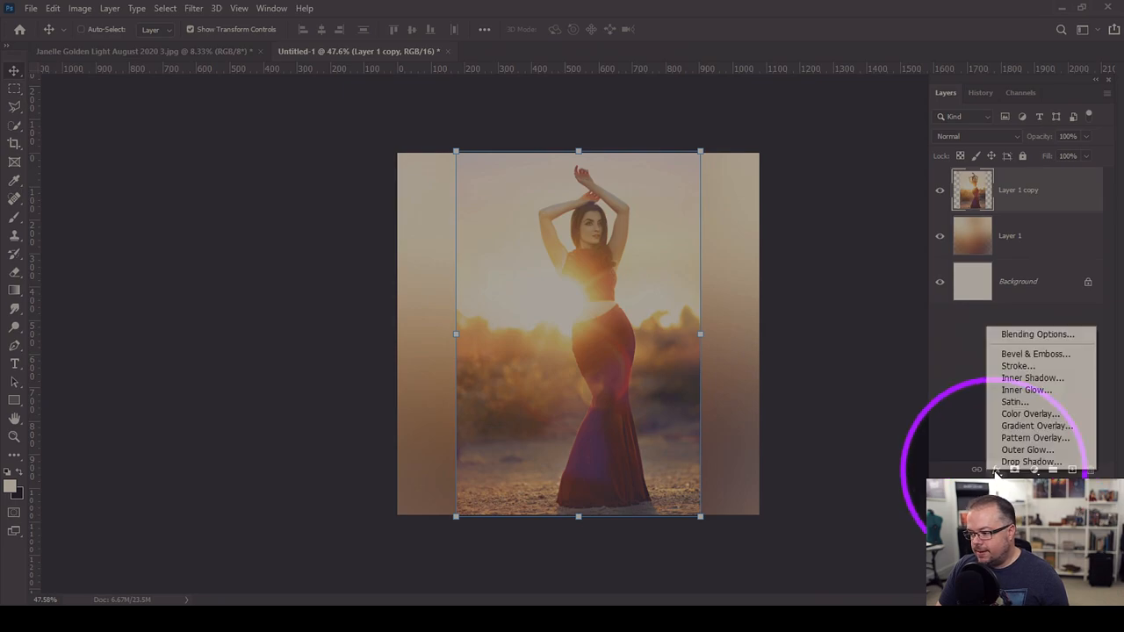
click(997, 471)
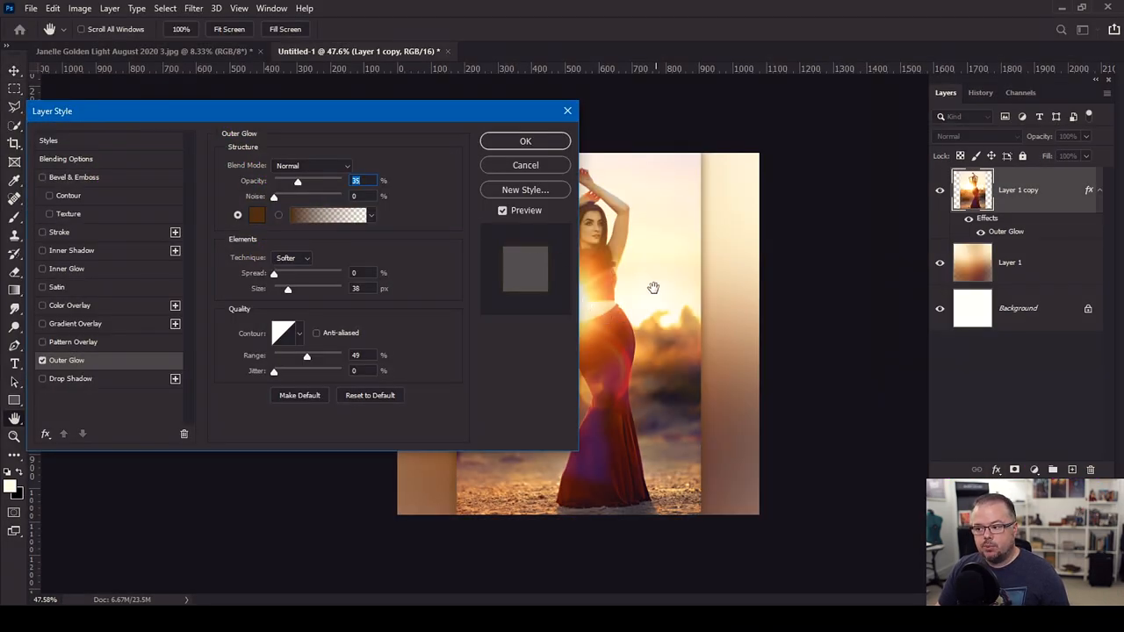
click(256, 214)
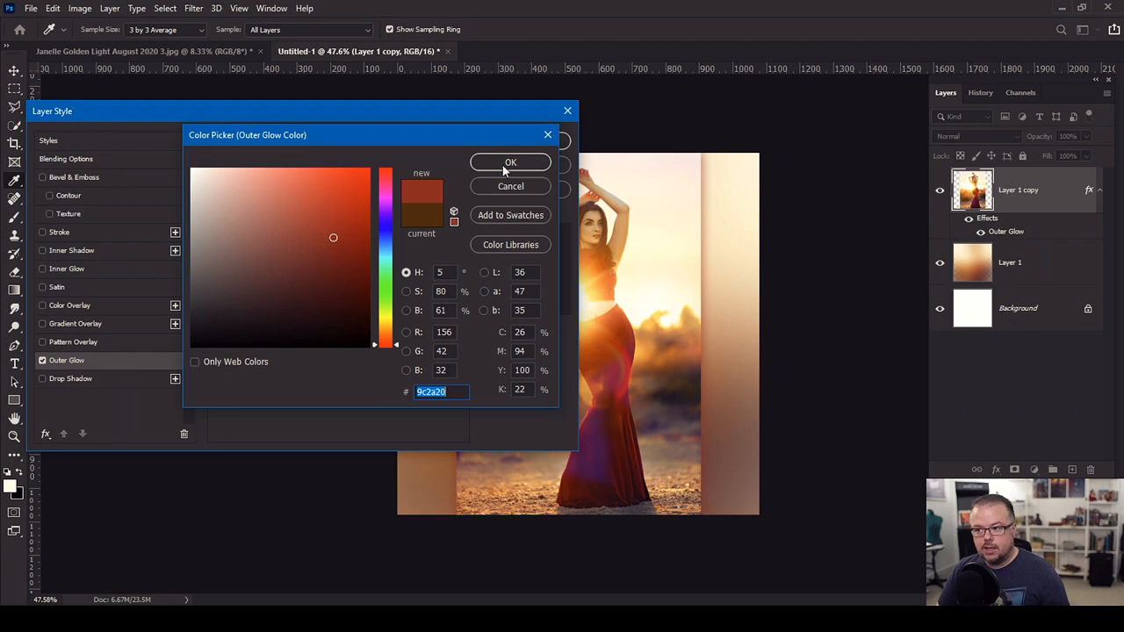
click(509, 162)
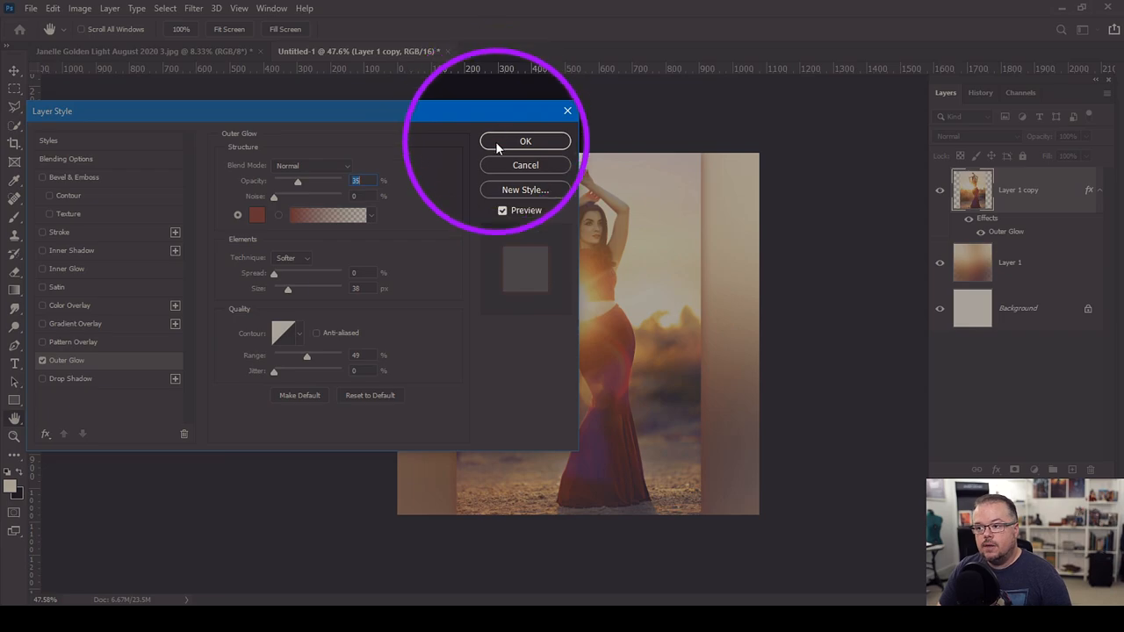
click(525, 141)
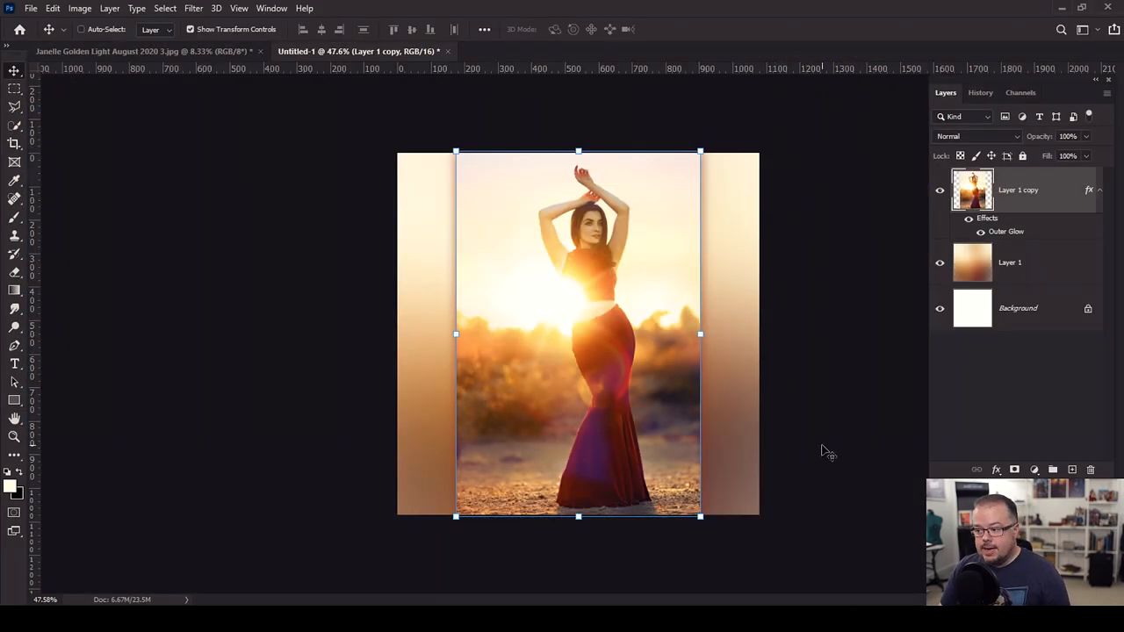
click(1018, 309)
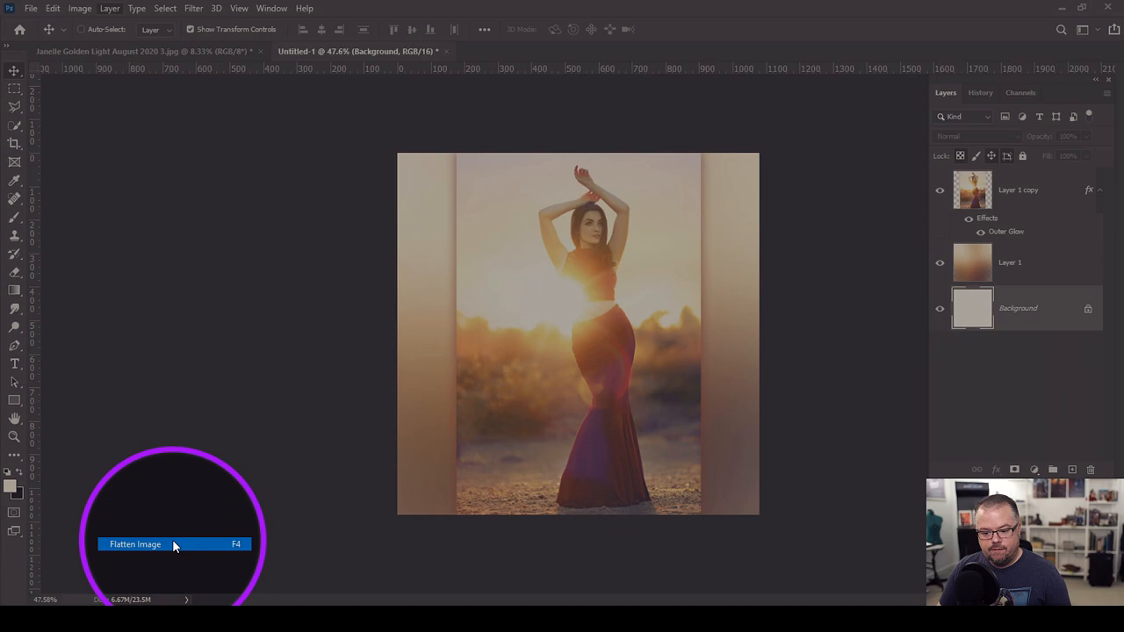
Flatten the square image and set Save for Web to a 1080 × 1080 quality-100 JPEG
click(135, 544)
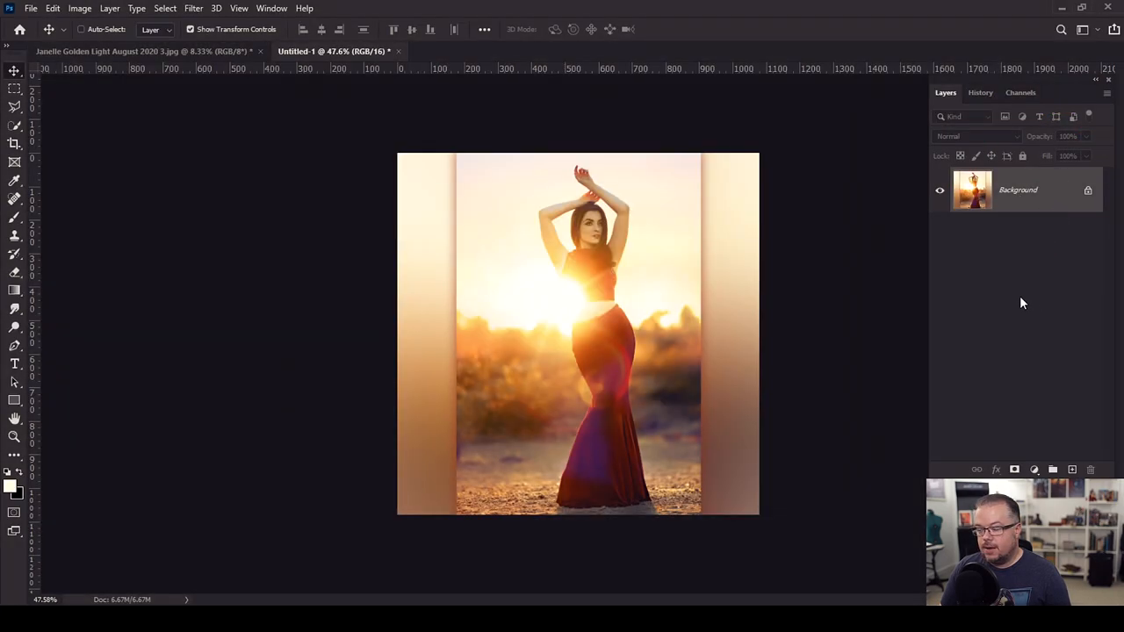
click(32, 7)
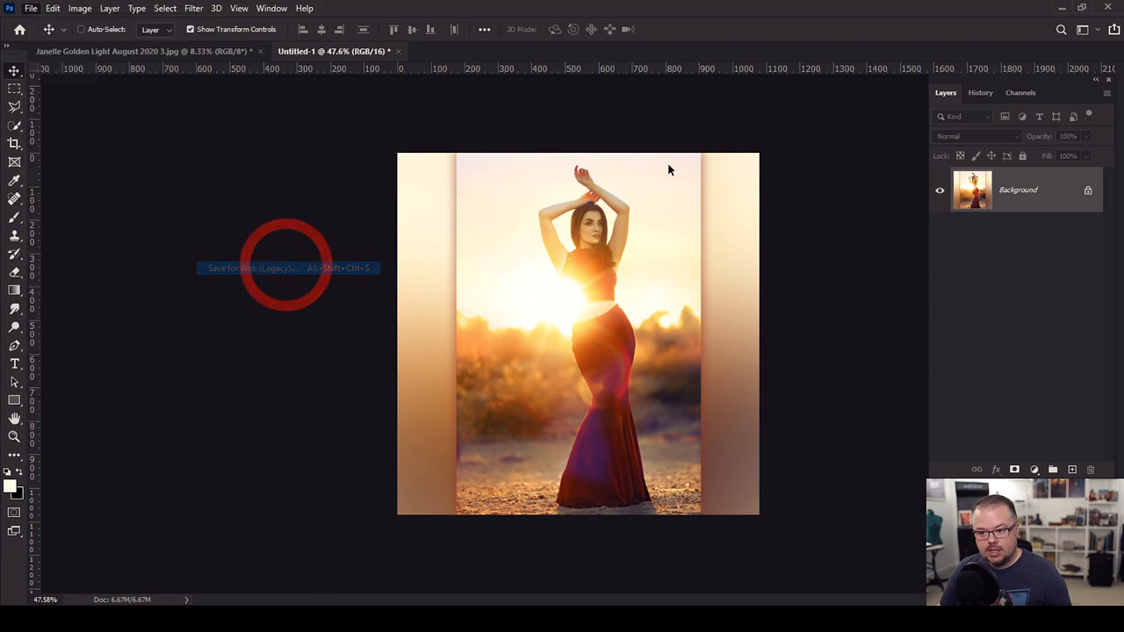
click(253, 267)
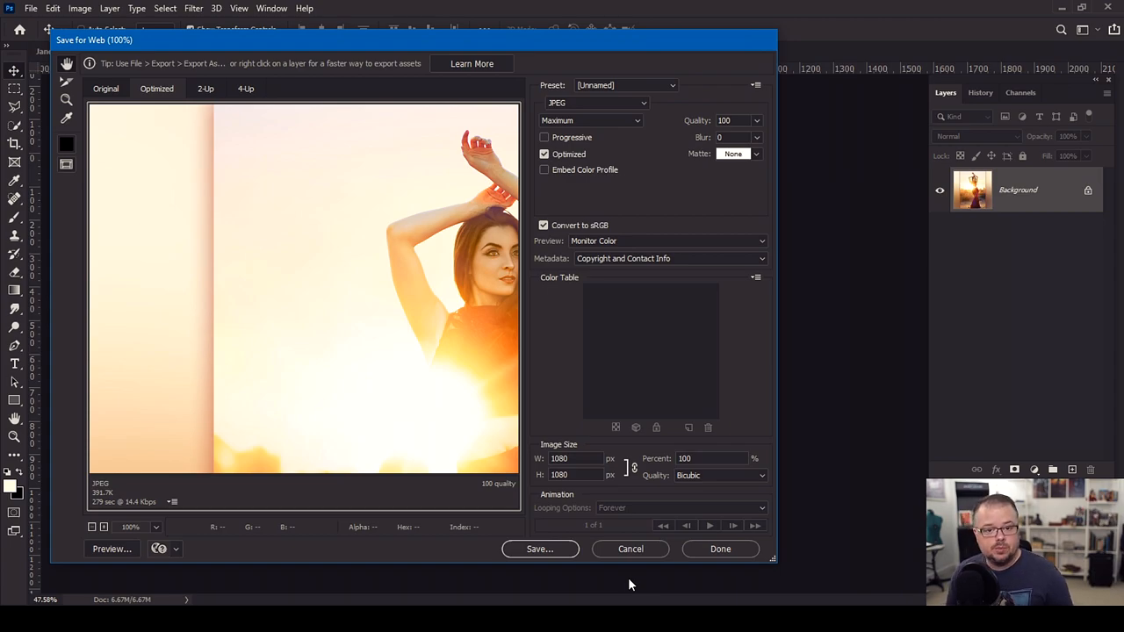
Save the square JPEG, then create a new 1080 × 1920 document for the story
click(631, 548)
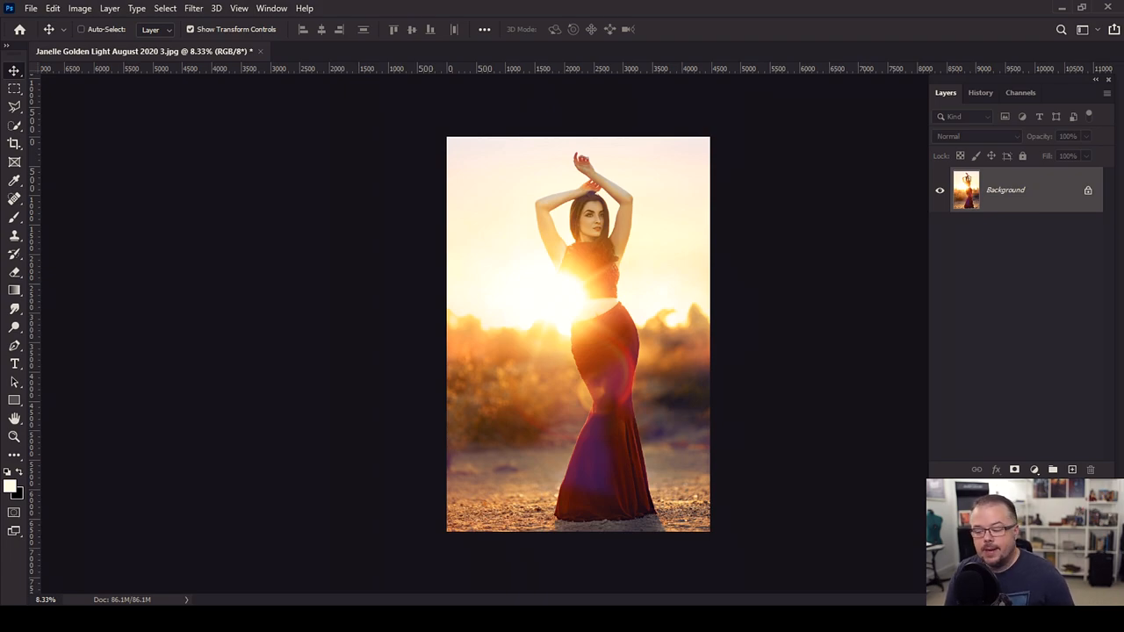
click(32, 7)
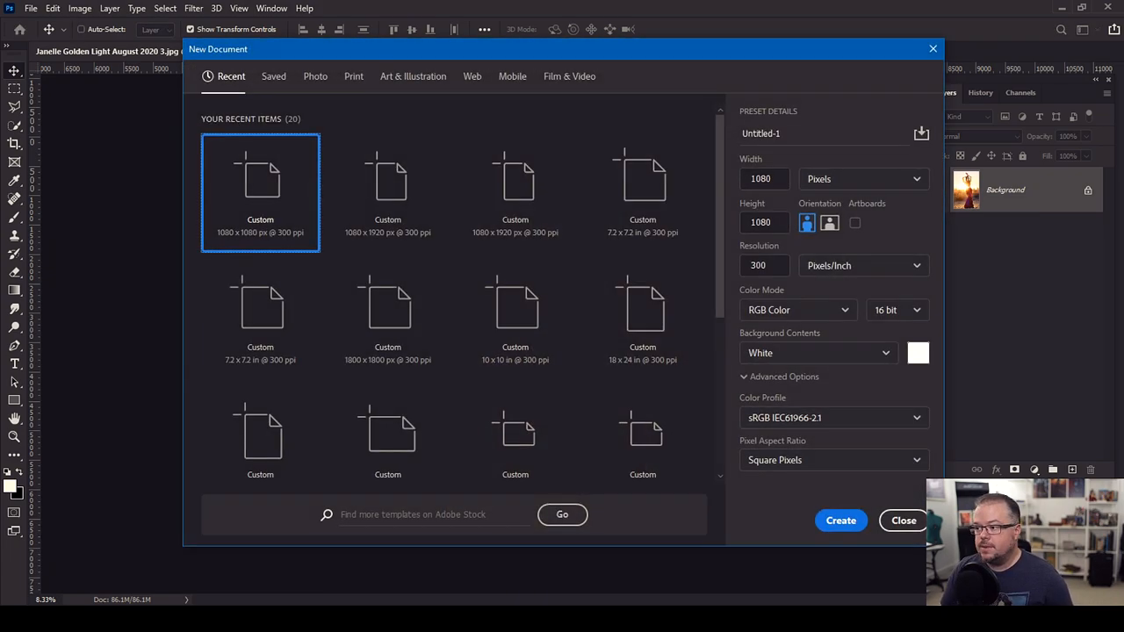
click(764, 221)
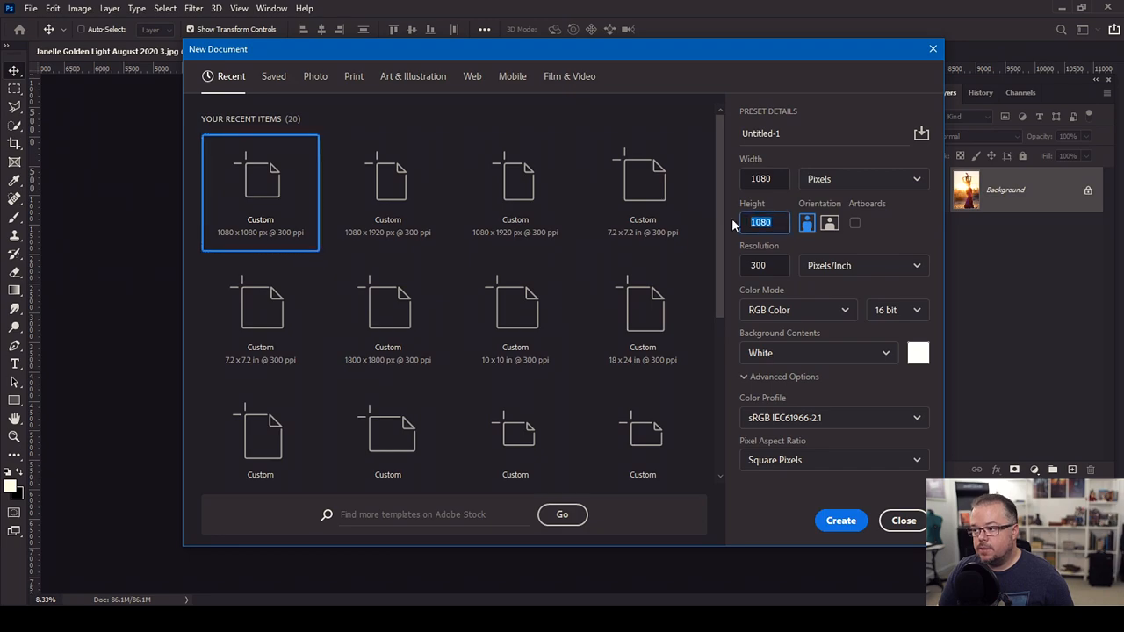
text(192)
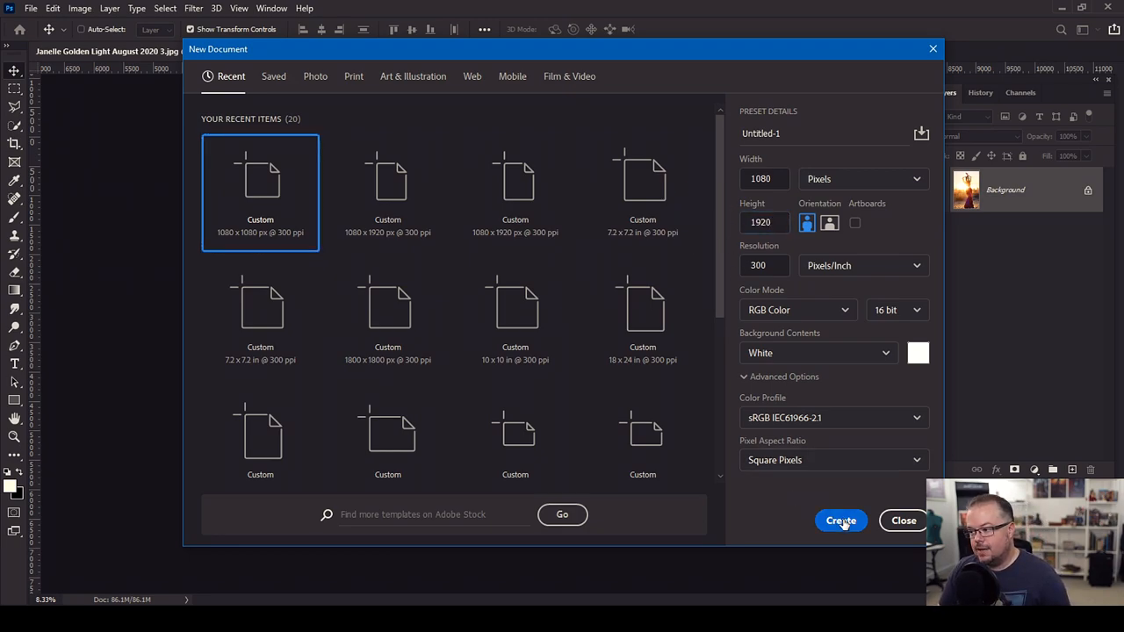
click(839, 520)
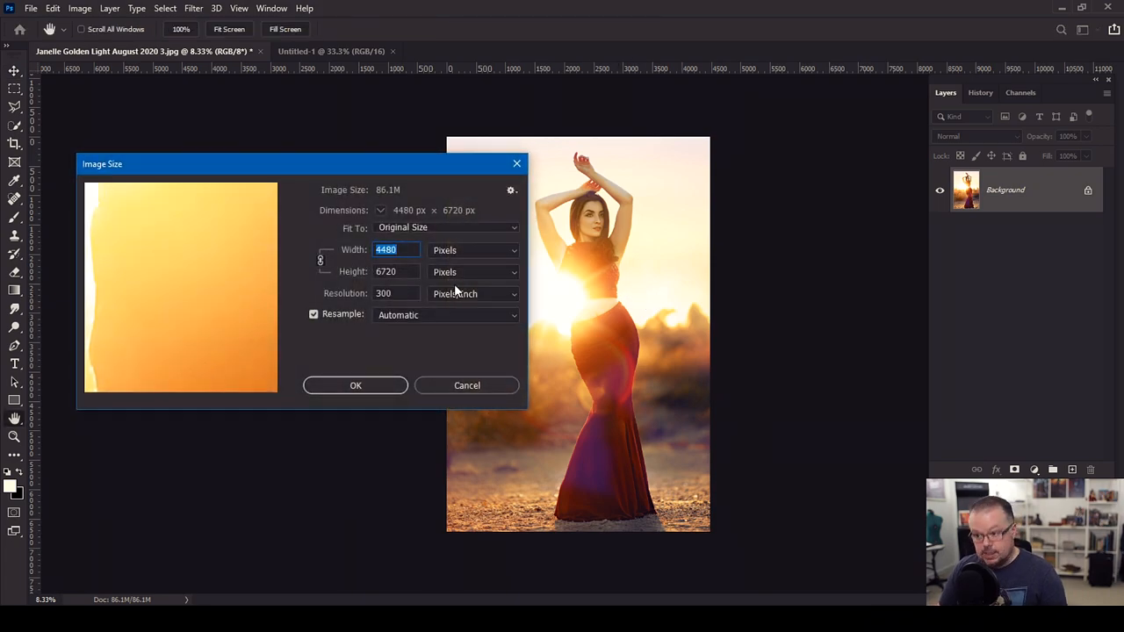
Cancel Image Size and drag the photo into Untitled-1 as Layer 1
click(467, 385)
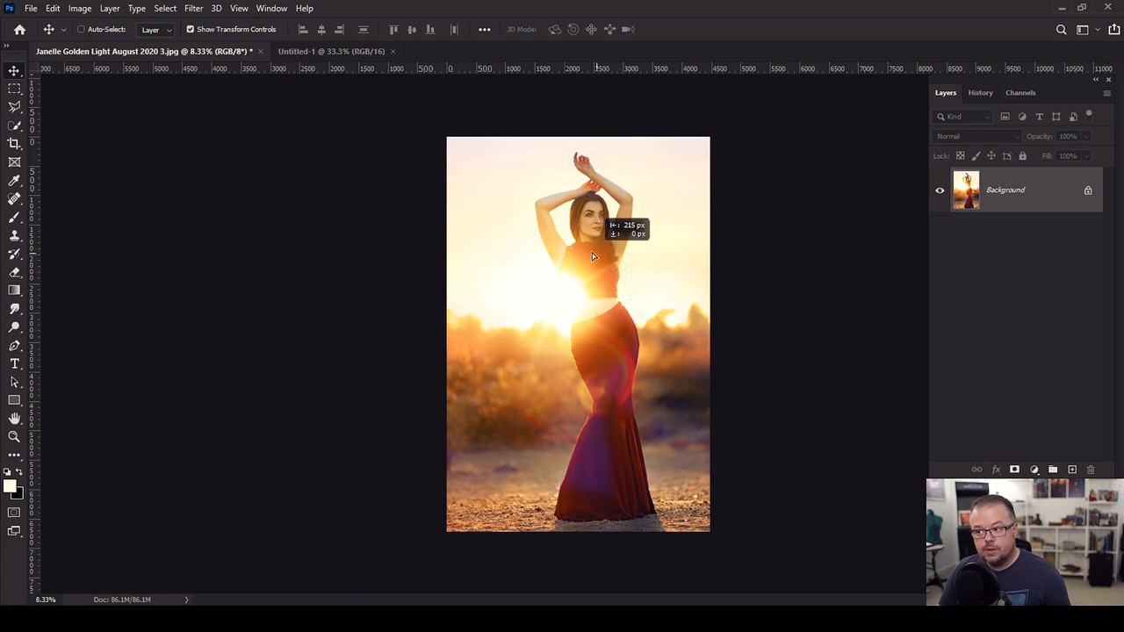
click(332, 51)
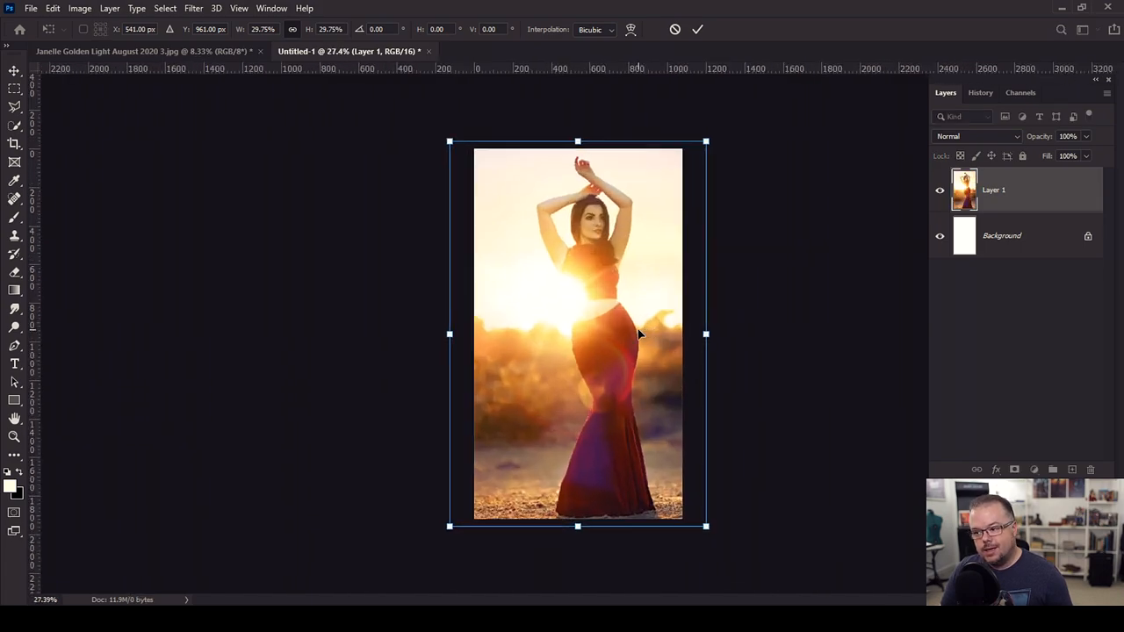
mouse_move(791, 314)
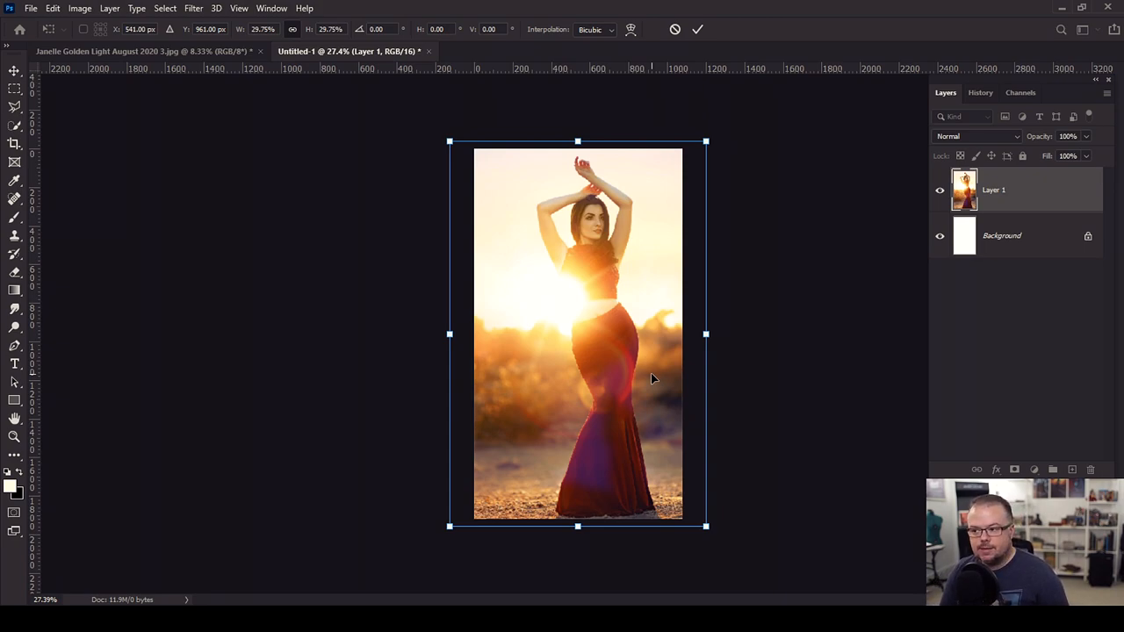
mouse_move(720, 362)
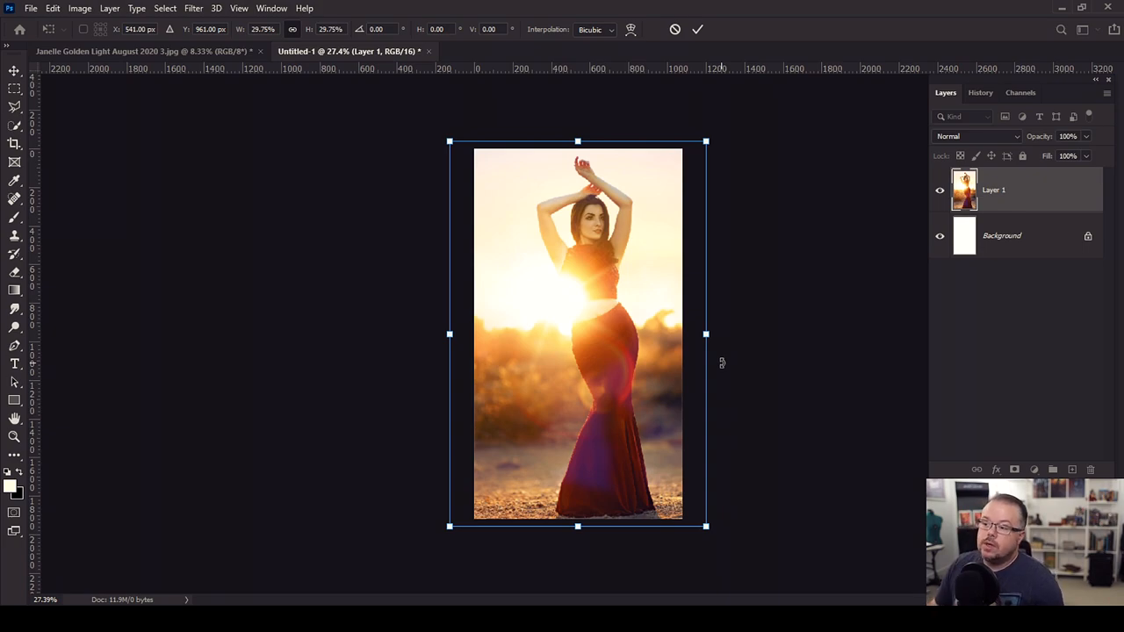
Scale Layer 1 up well past the canvas edges for a close crop of the model
drag(706, 525, 730, 562)
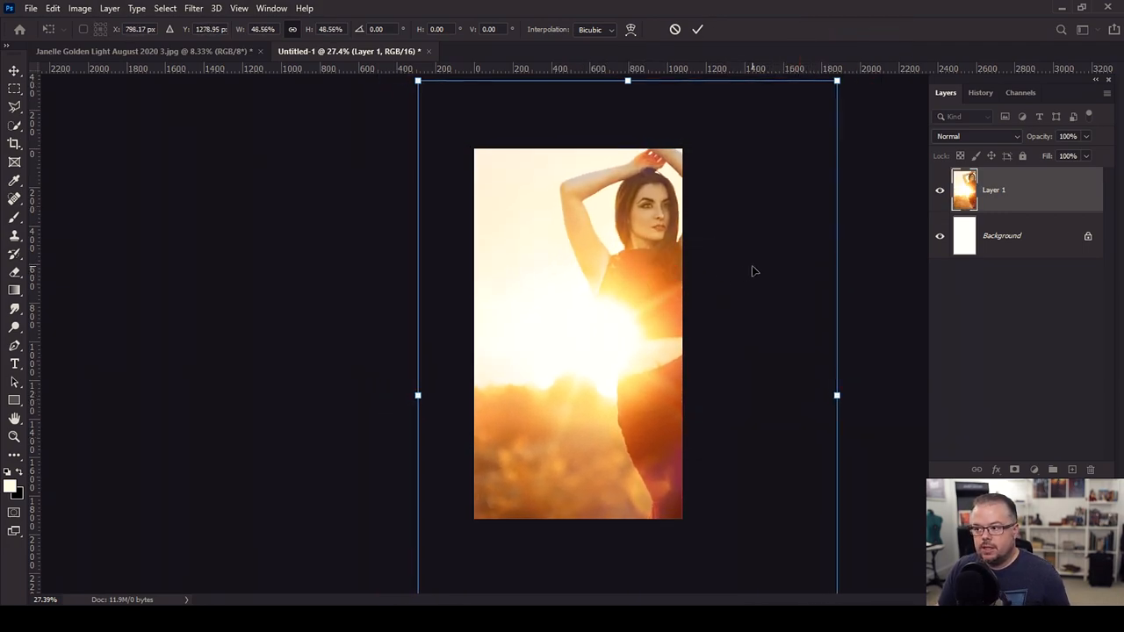
mouse_move(502, 295)
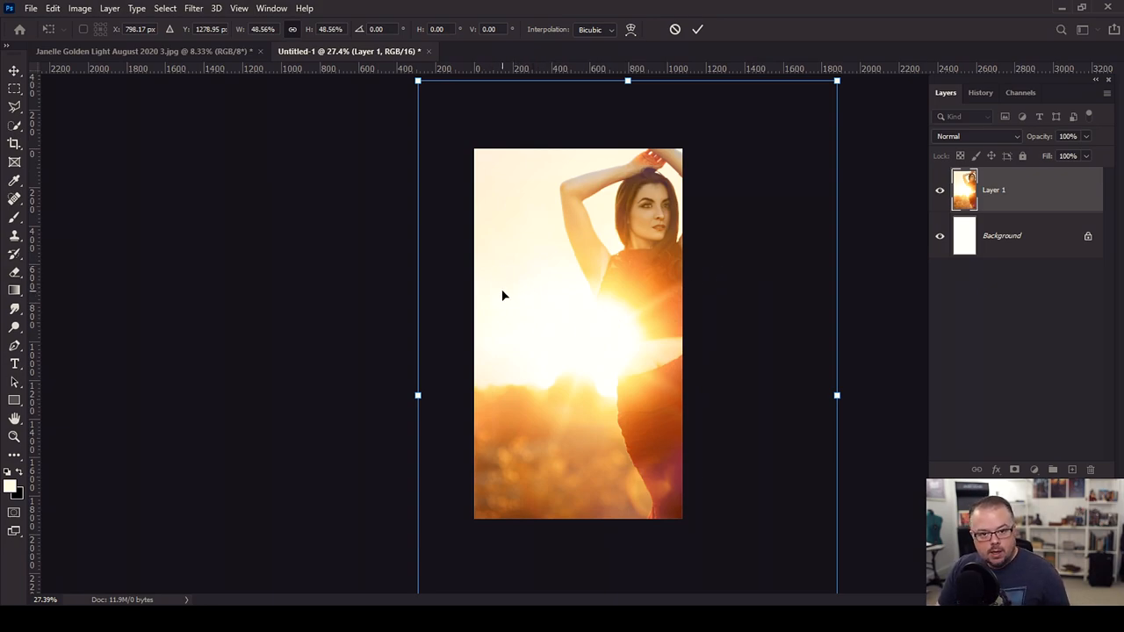
mouse_move(508, 480)
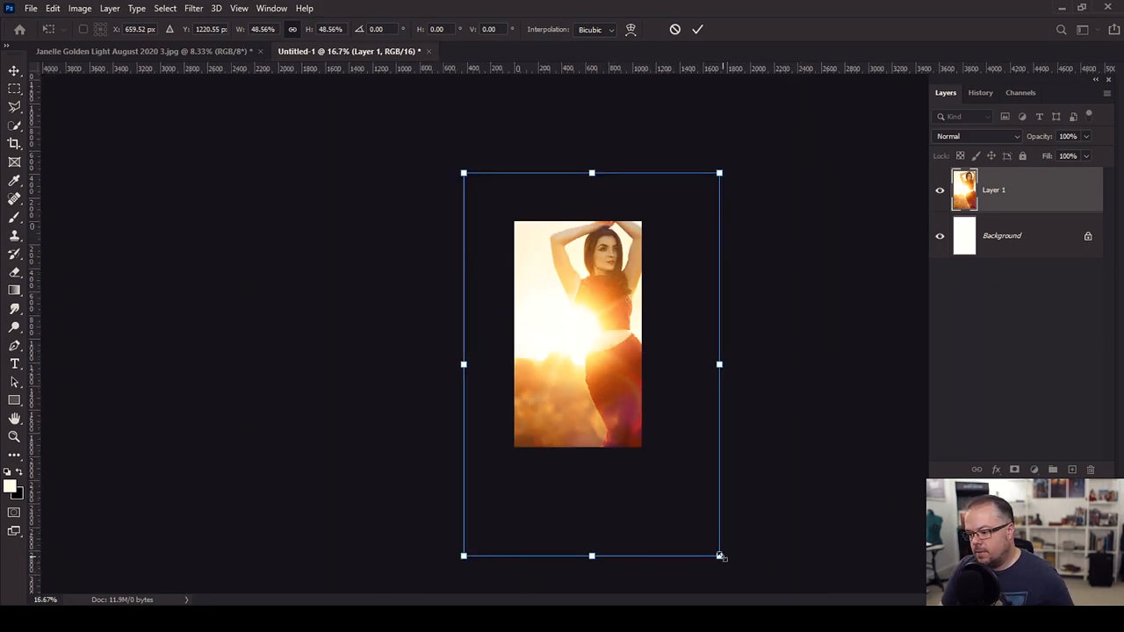
drag(720, 554, 764, 401)
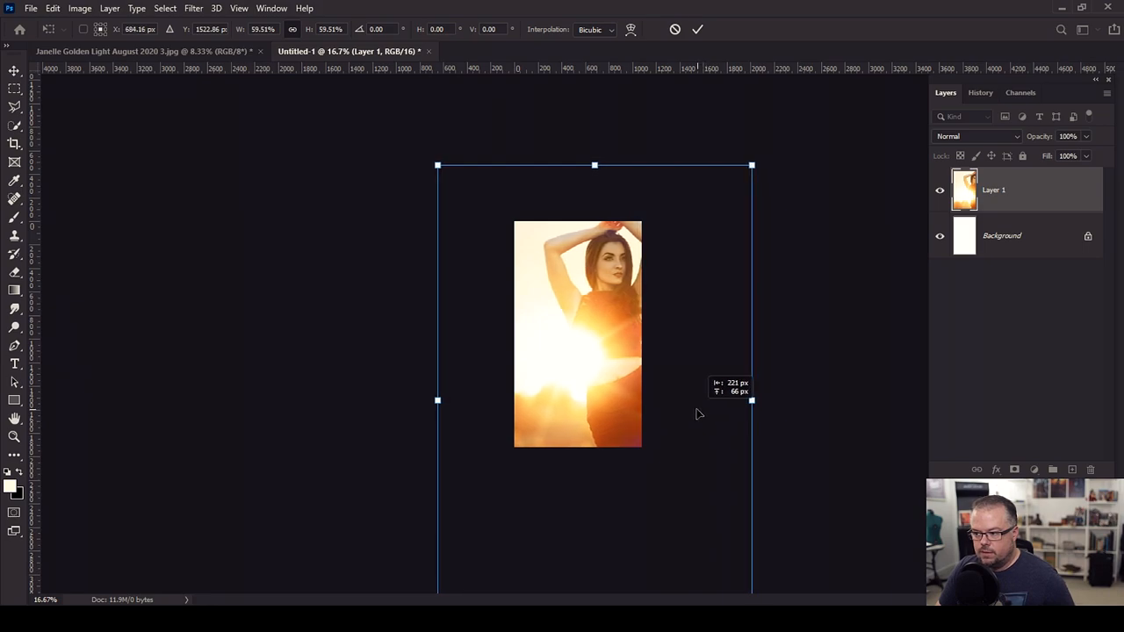
mouse_move(541, 344)
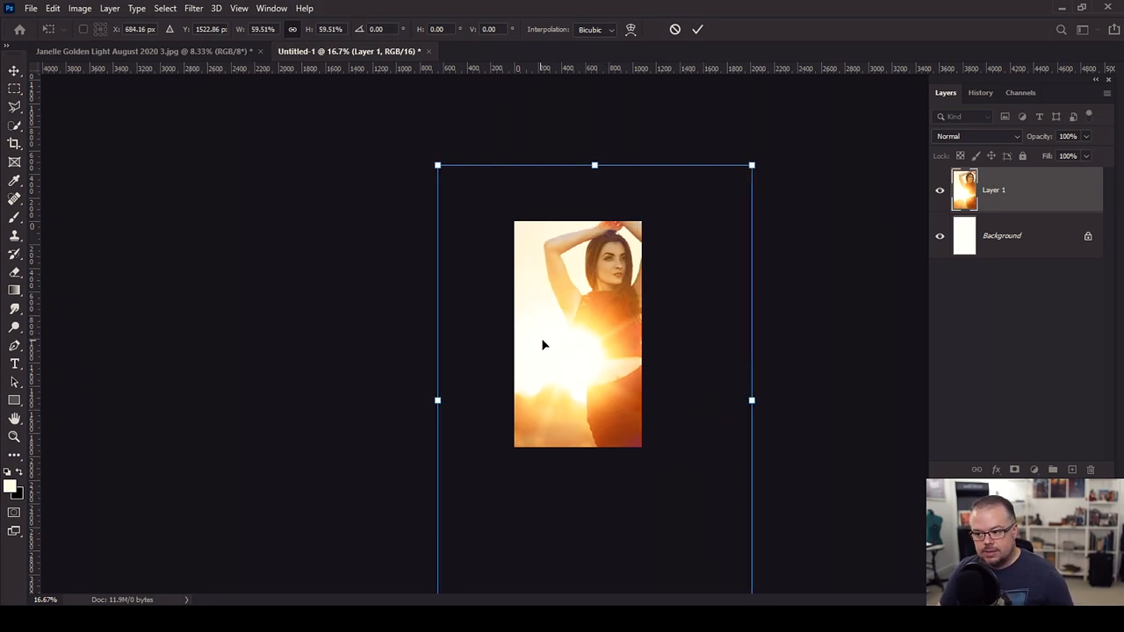
mouse_move(541, 404)
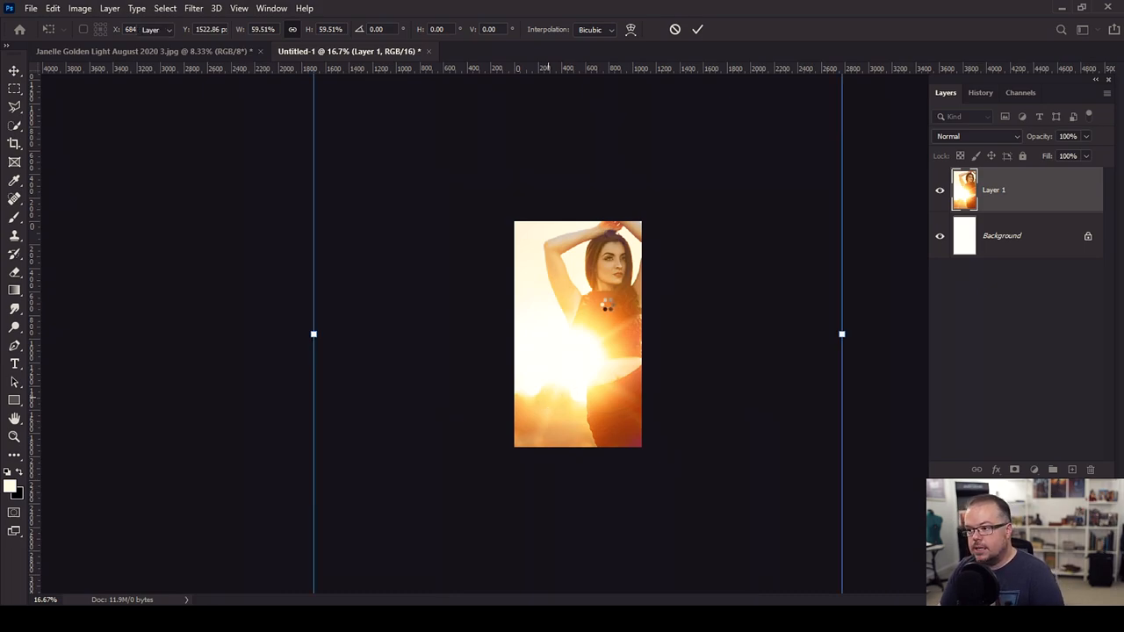
Commit the transform and flatten the story document into one Background layer
click(622, 256)
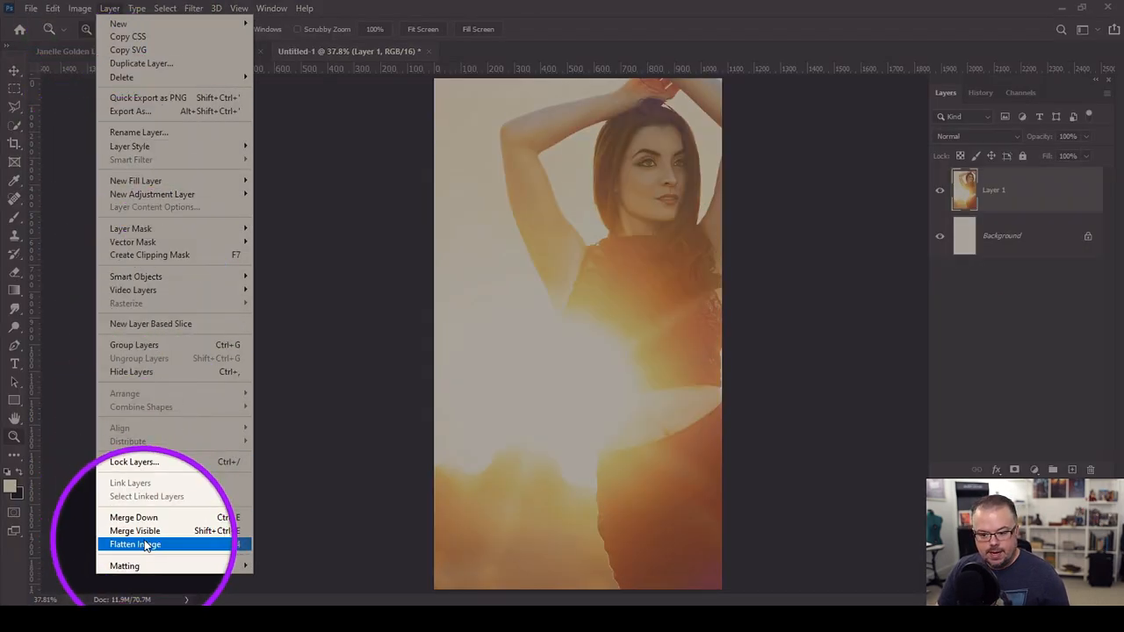
click(135, 545)
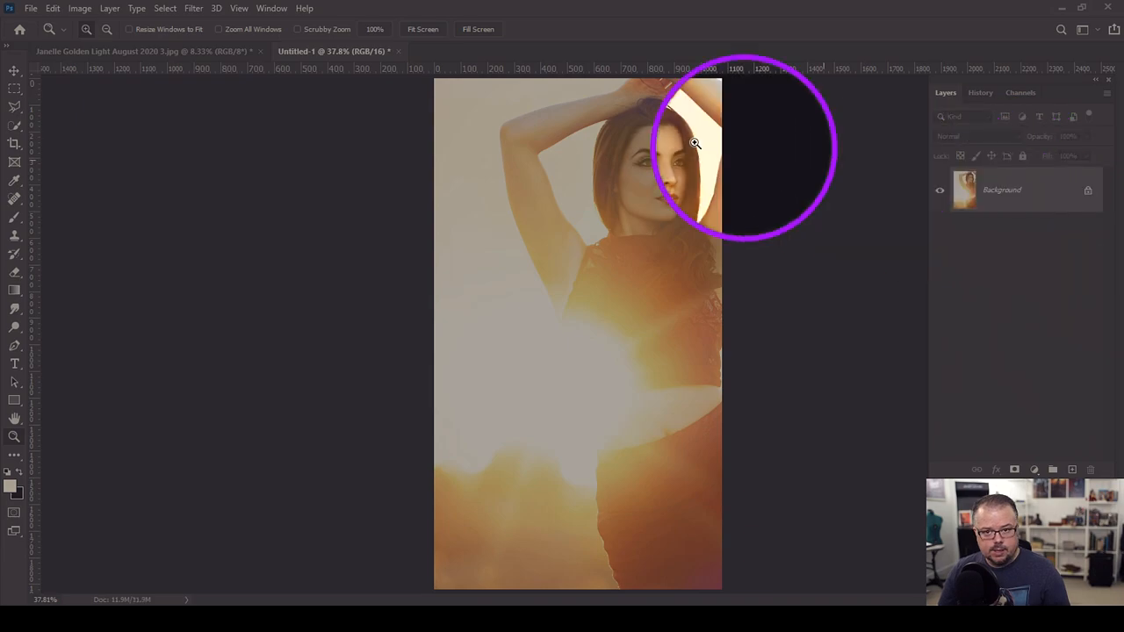
click(32, 7)
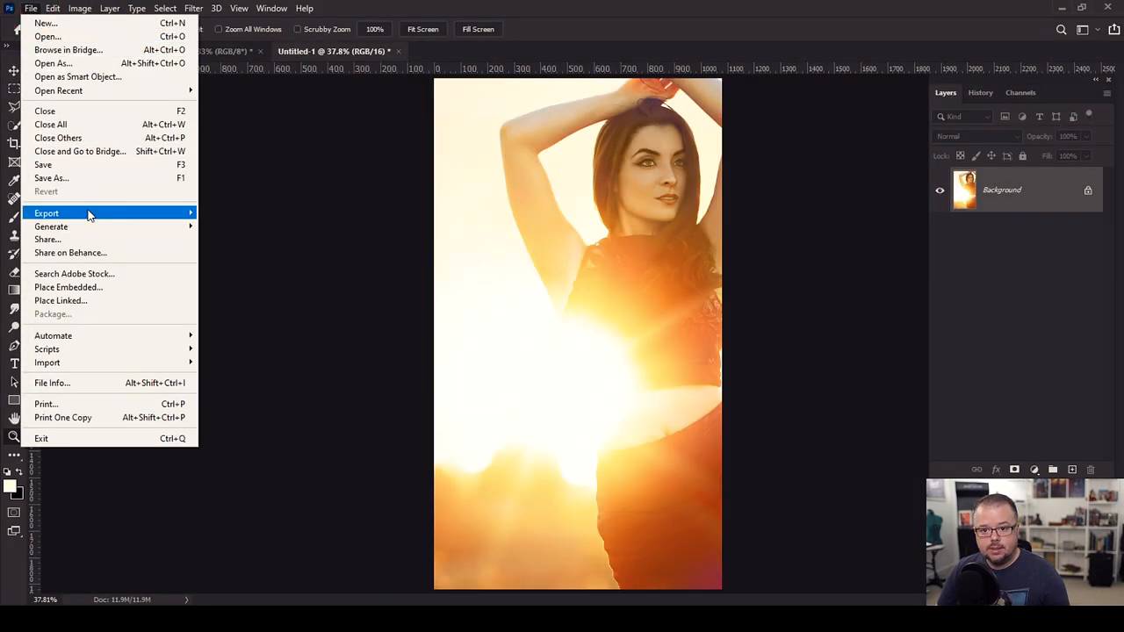